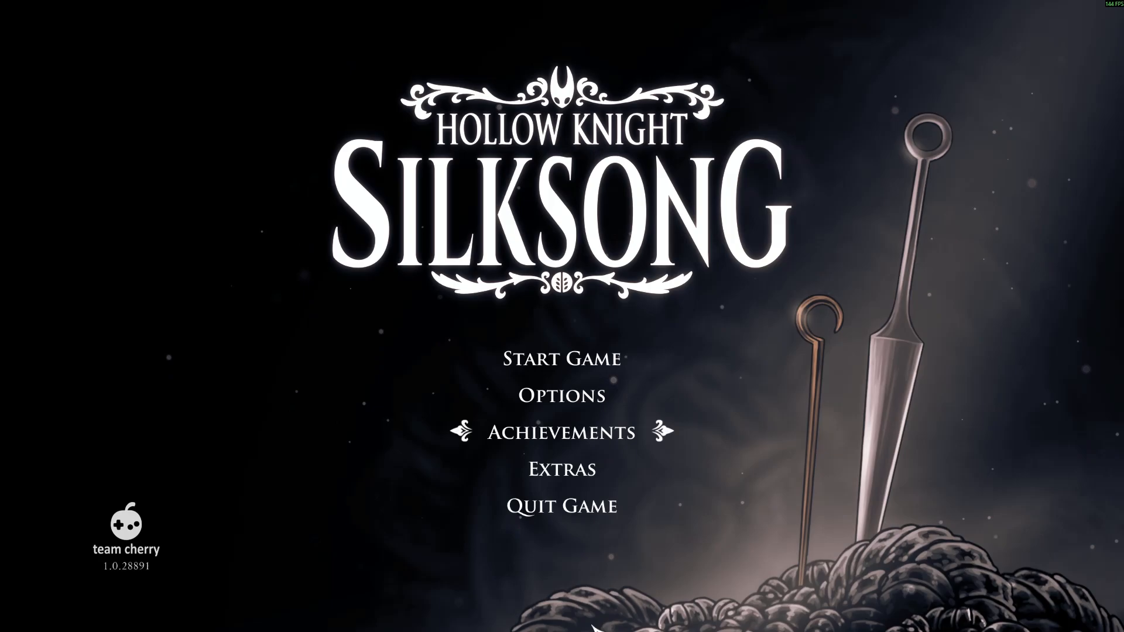
From Start Game, request clearing save profile 2 (Bone Bottom).
click(560, 373)
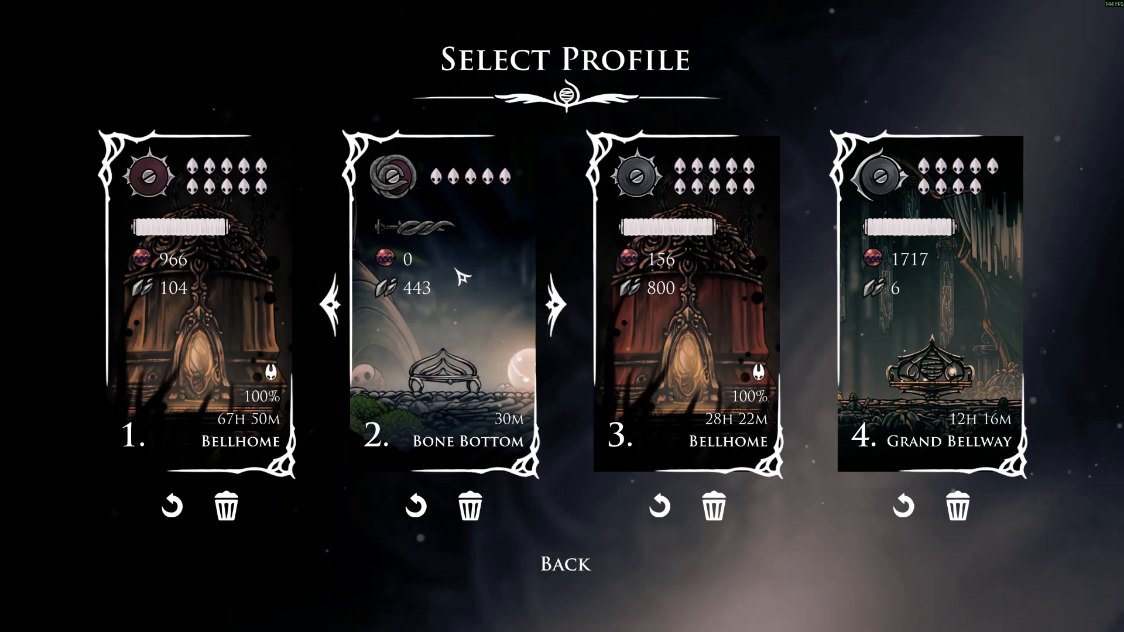
click(468, 505)
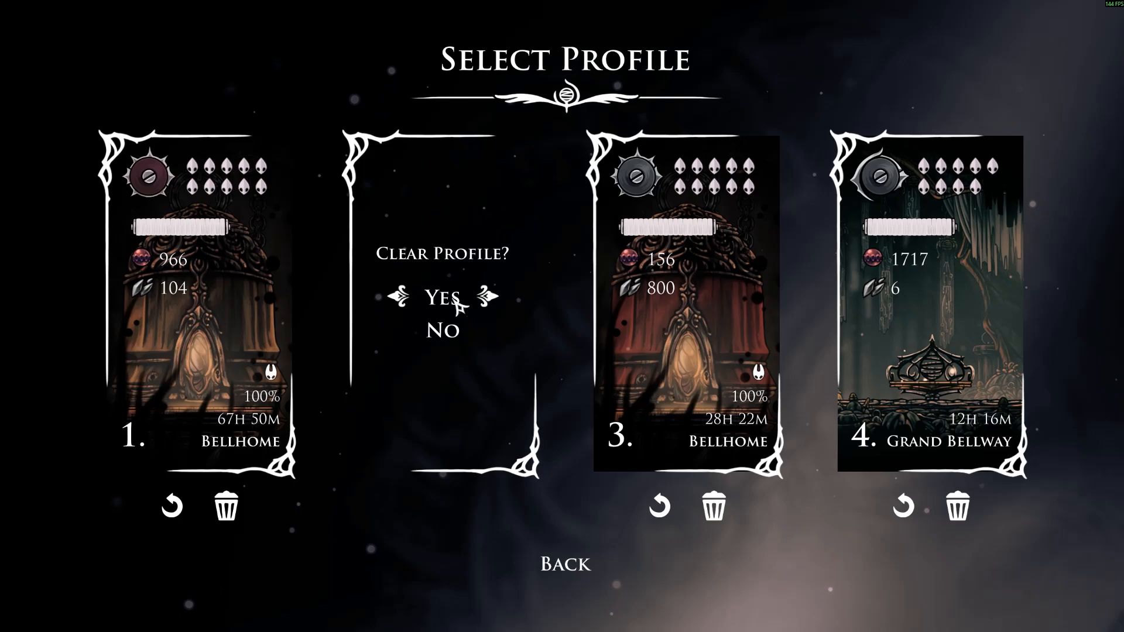
Confirm wiping profile 2 so a fresh game can start in that slot.
click(428, 297)
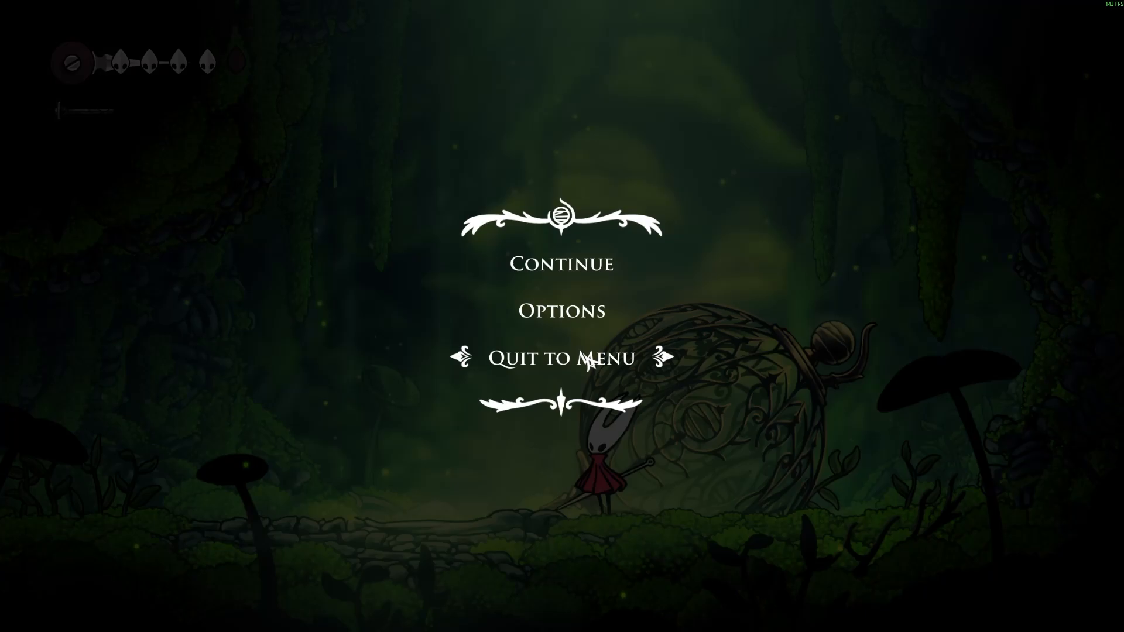
Quit to the title, confirm slot 2 holds the new Moss Grotto save, and return to the title.
click(560, 355)
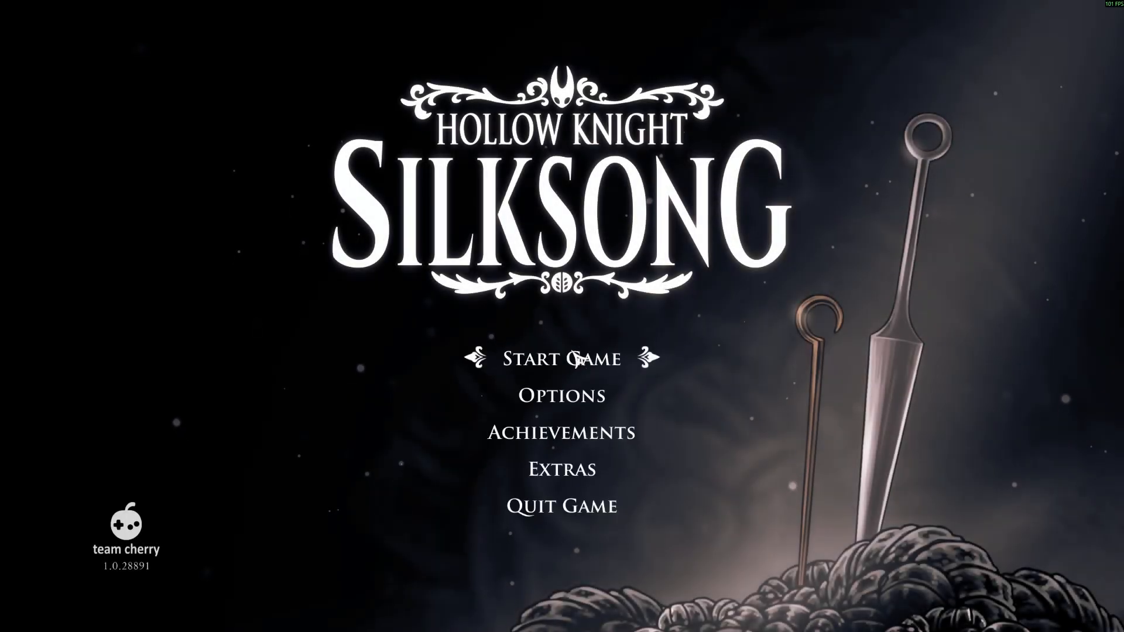
click(562, 373)
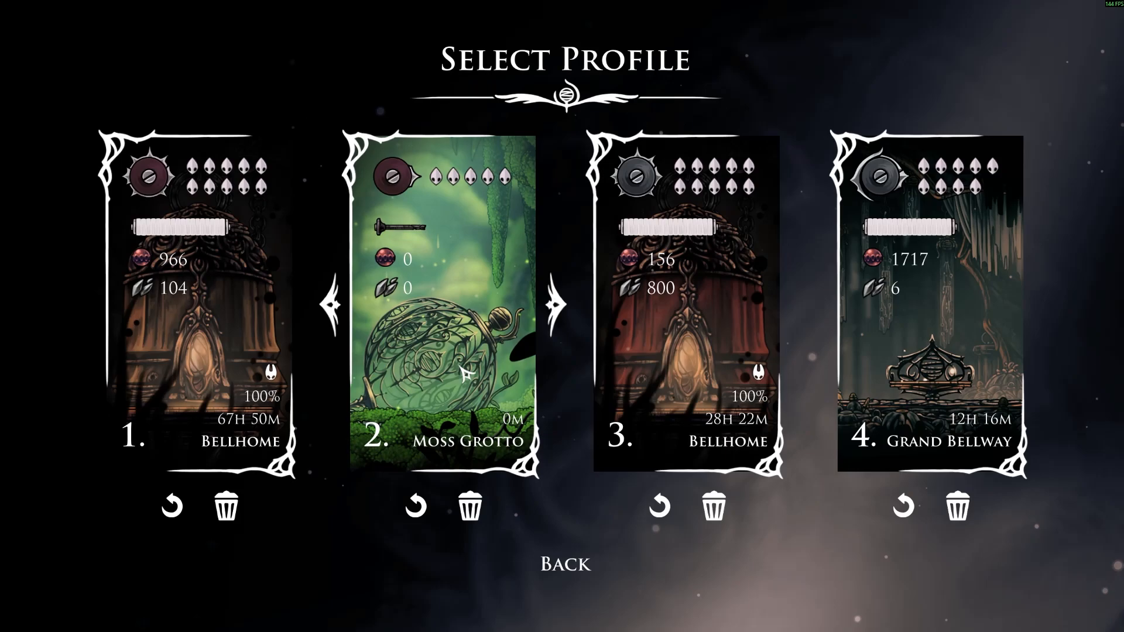
mouse_move(398, 443)
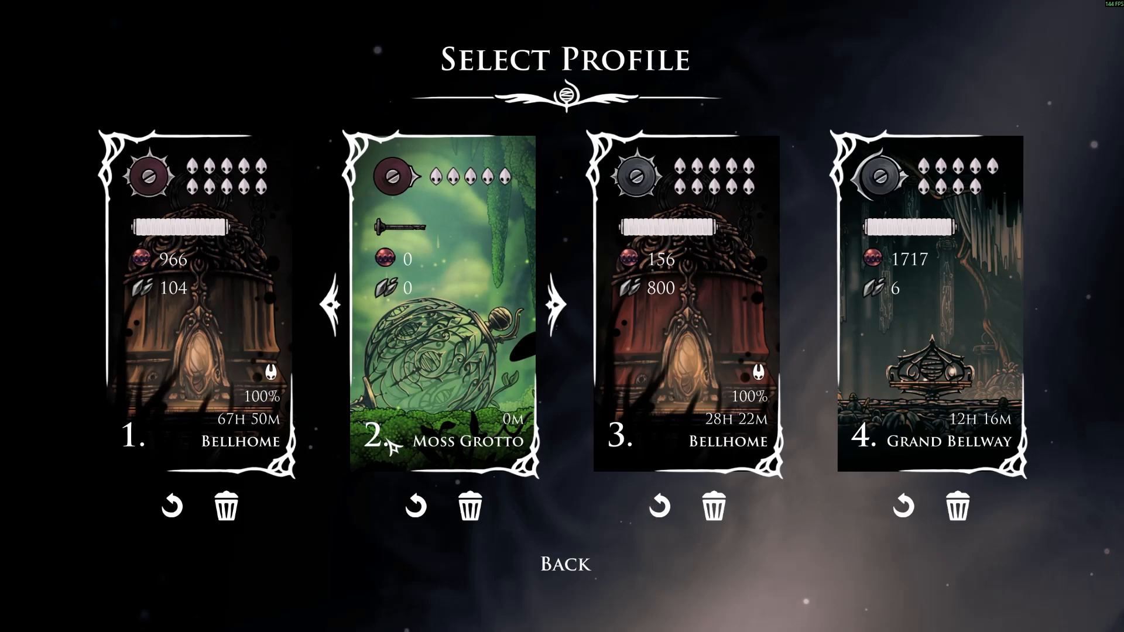
mouse_move(538, 557)
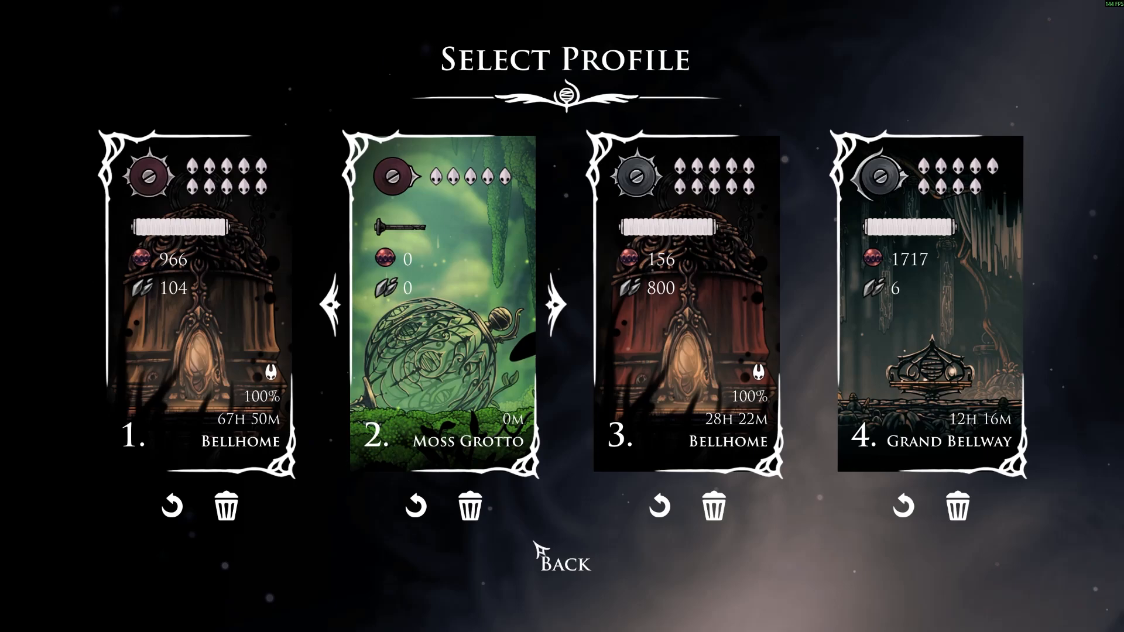
click(569, 562)
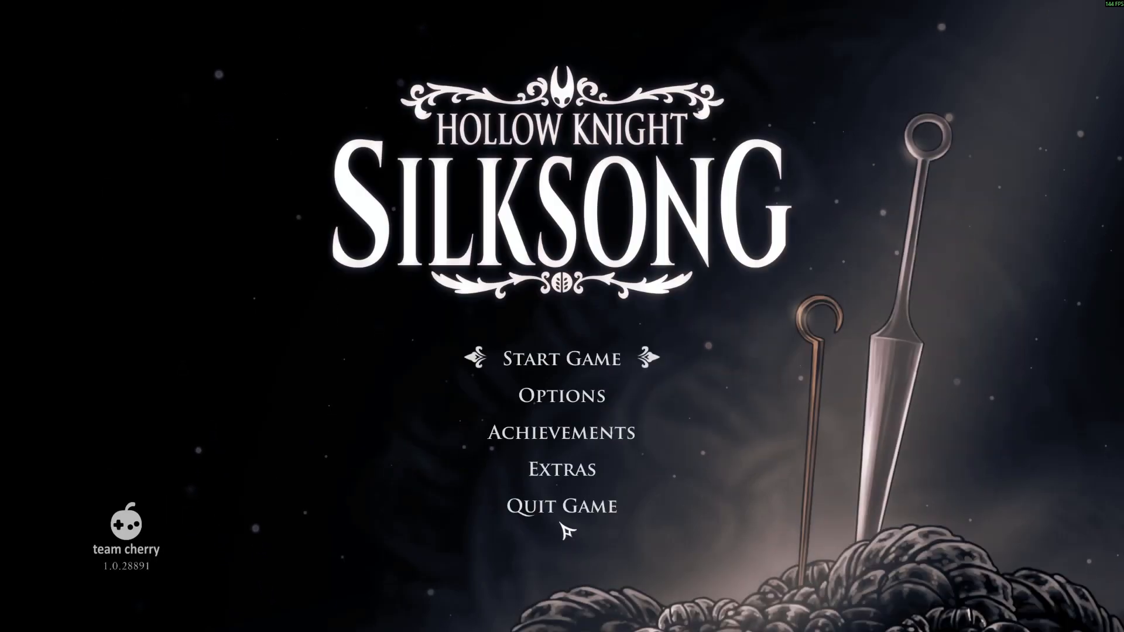
mouse_move(563, 523)
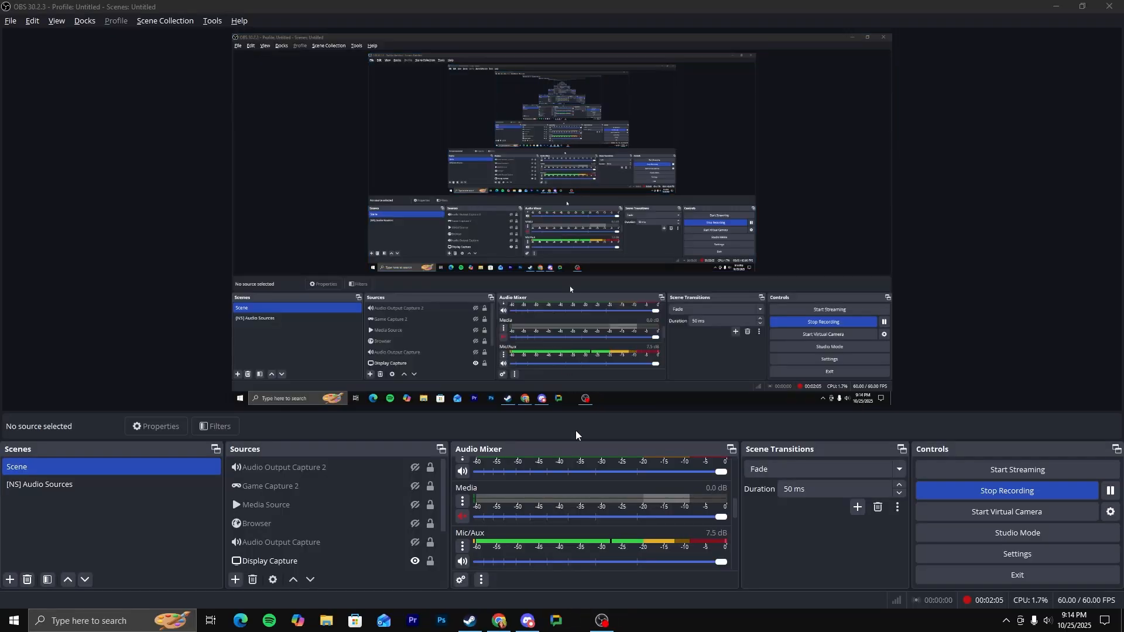
Browse Hollow Knight: Silksong's local install folder from the Steam library, then close it.
click(468, 620)
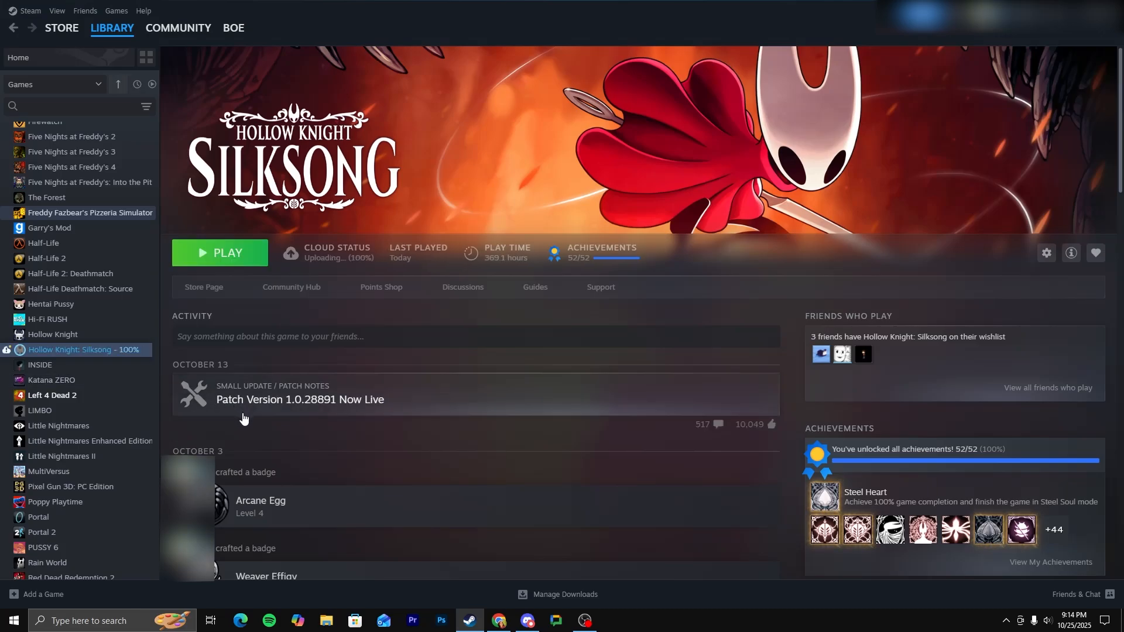
right_click(70, 349)
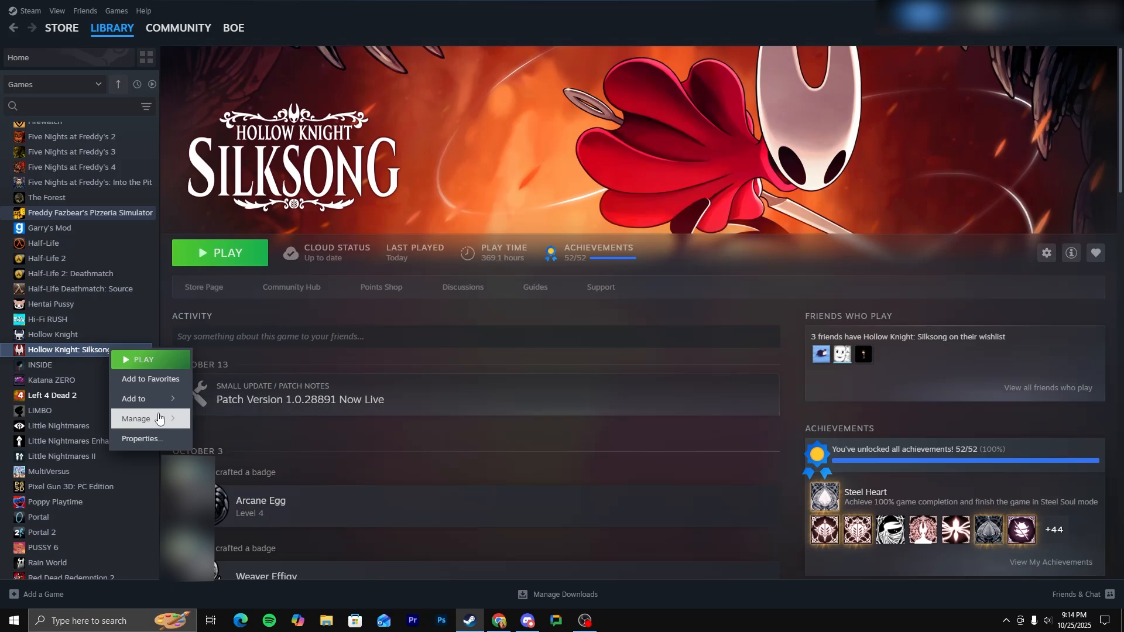
click(136, 418)
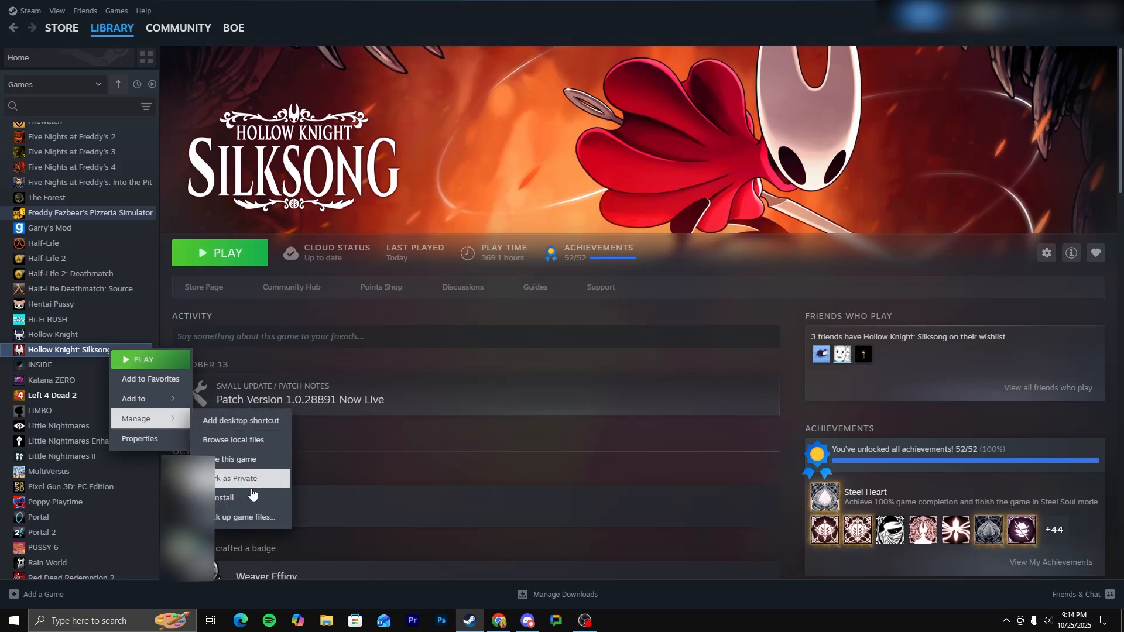
mouse_move(213, 435)
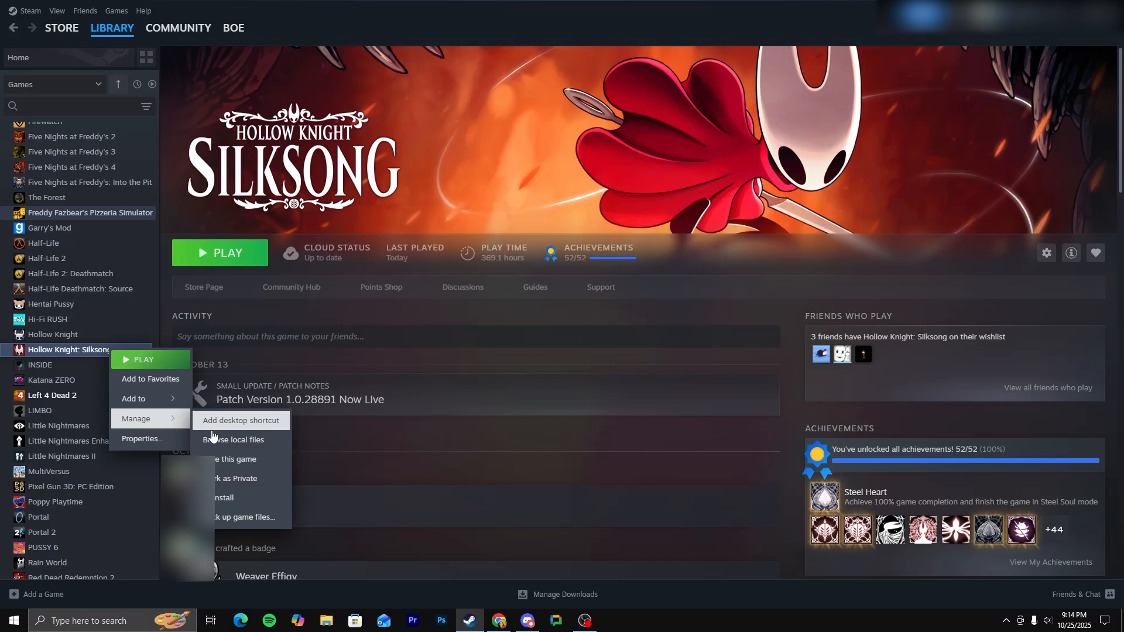
click(234, 439)
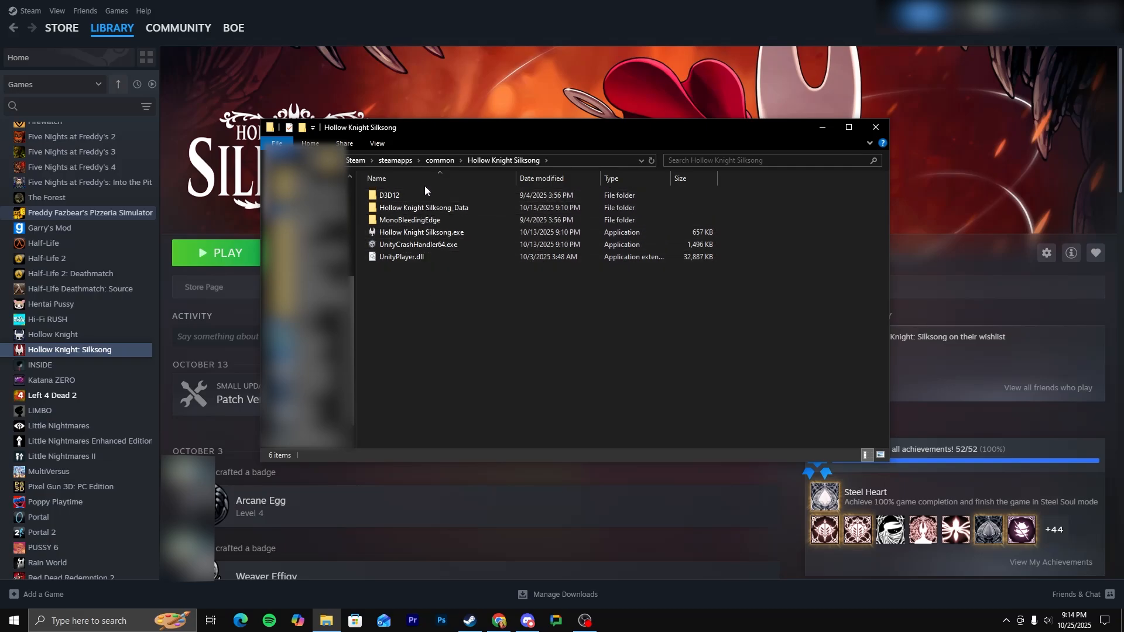
mouse_move(424, 208)
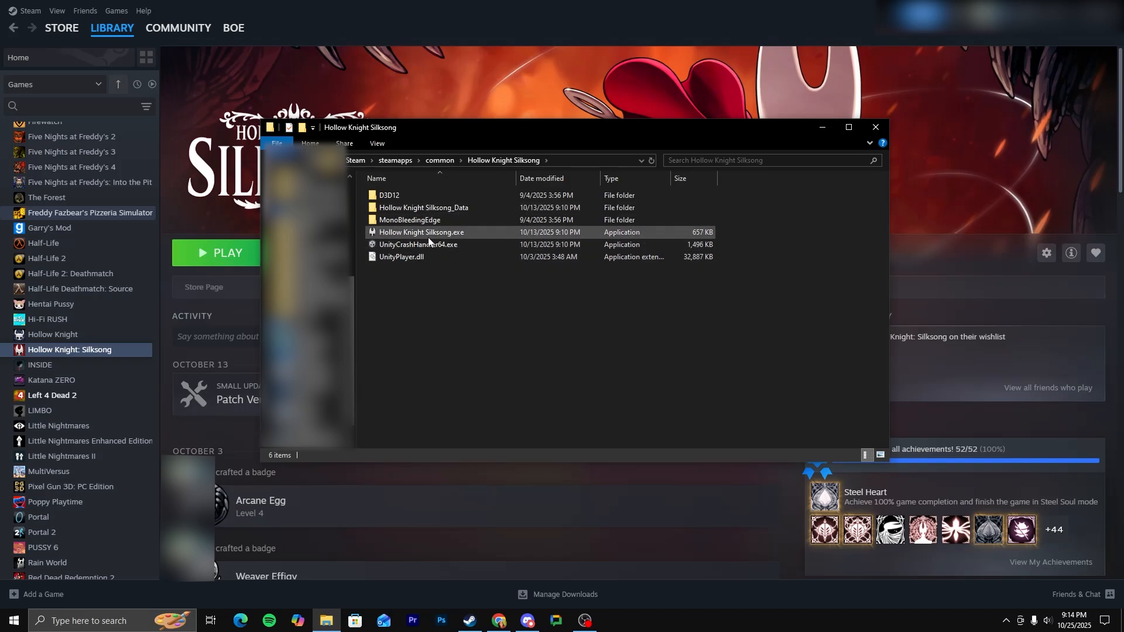
click(876, 126)
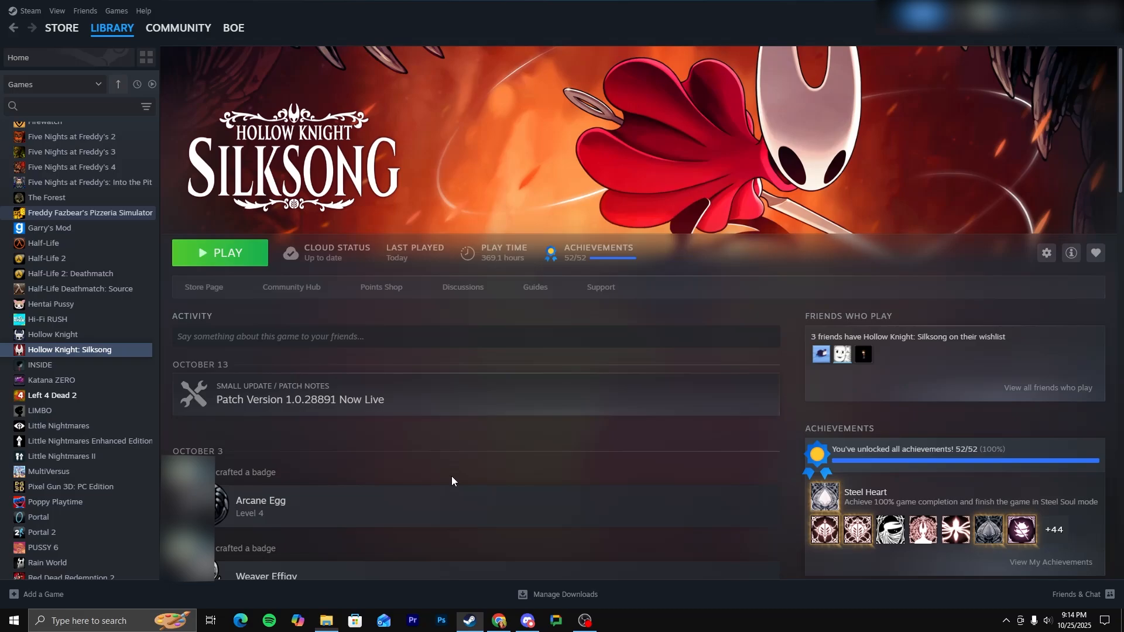
Via Run, open AppData\Locallow\Team Cherry\Hollow Knight Silksong save-data folder.
click(88, 621)
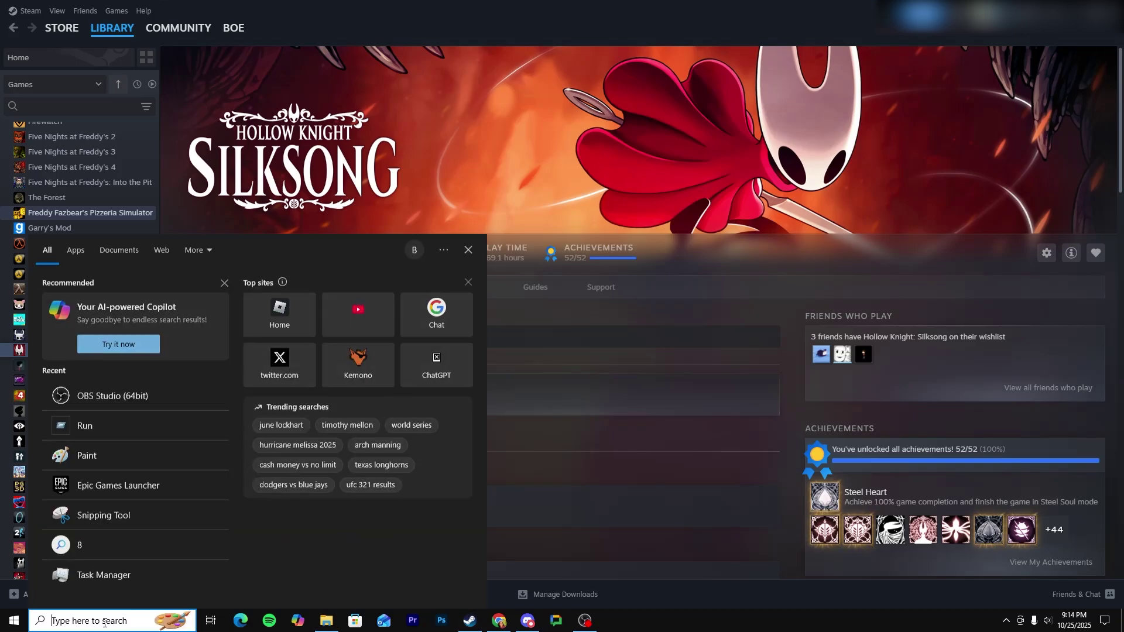
text(run)
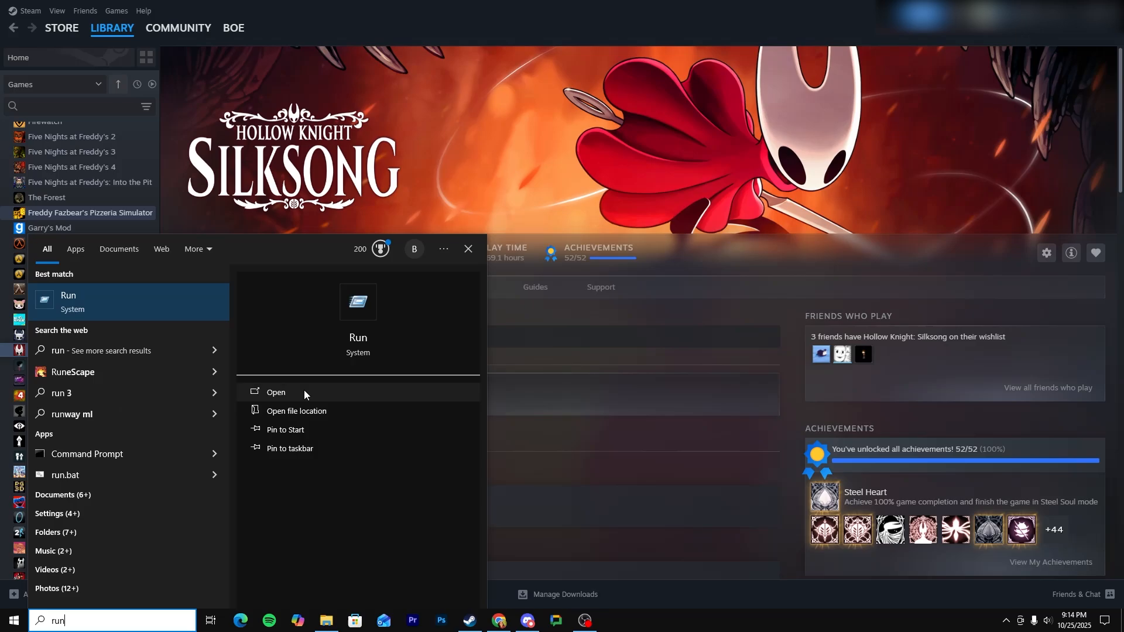
click(276, 393)
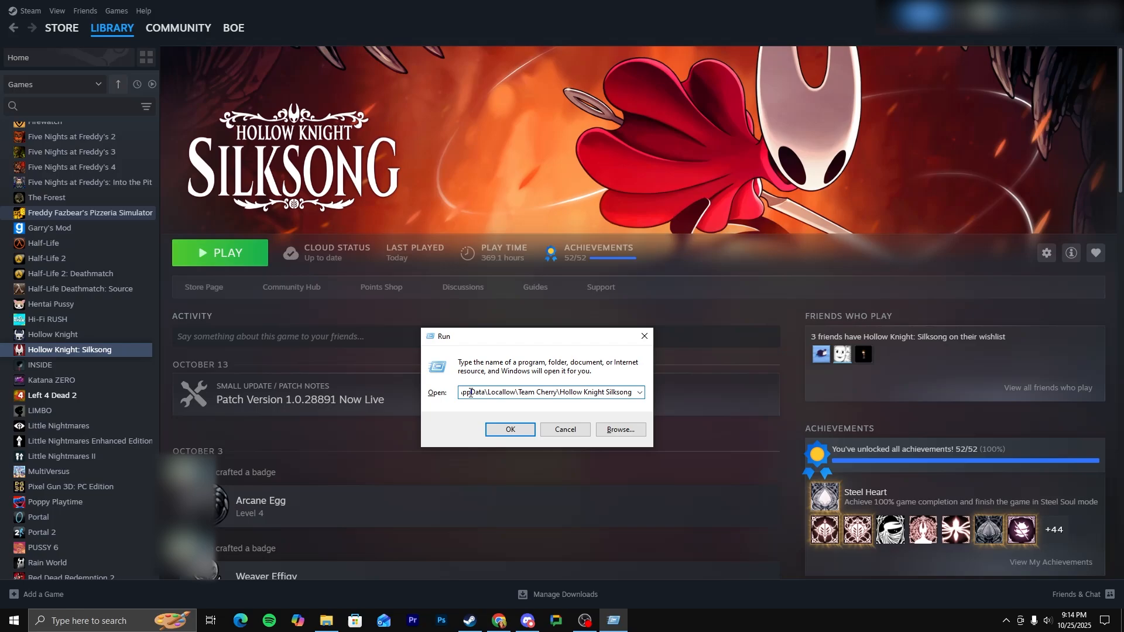
mouse_move(529, 381)
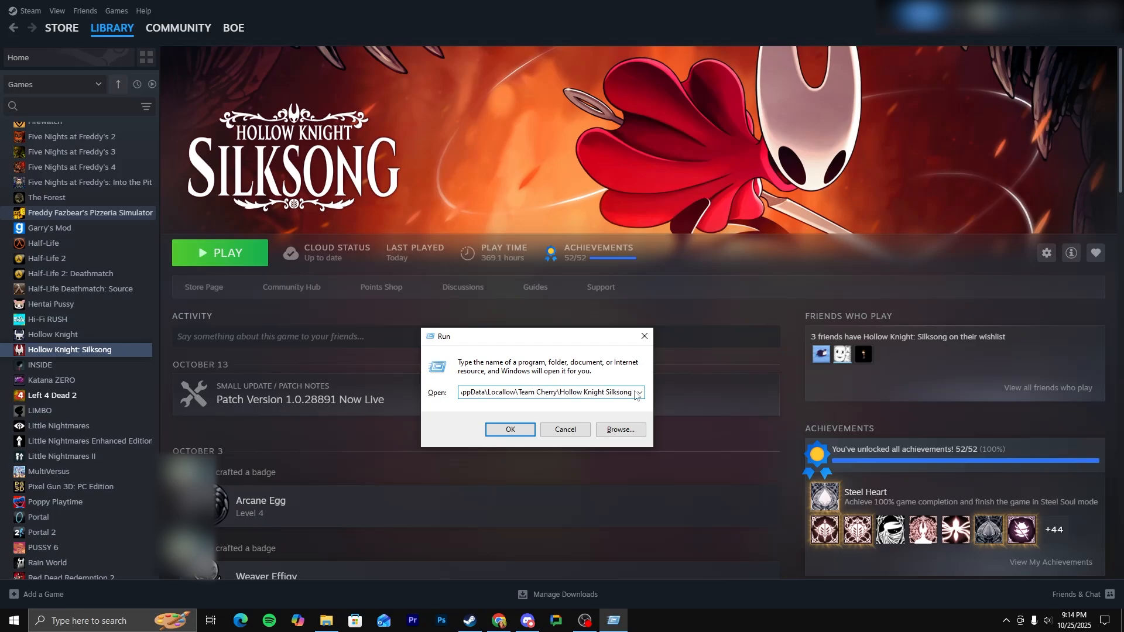
triple_click(546, 393)
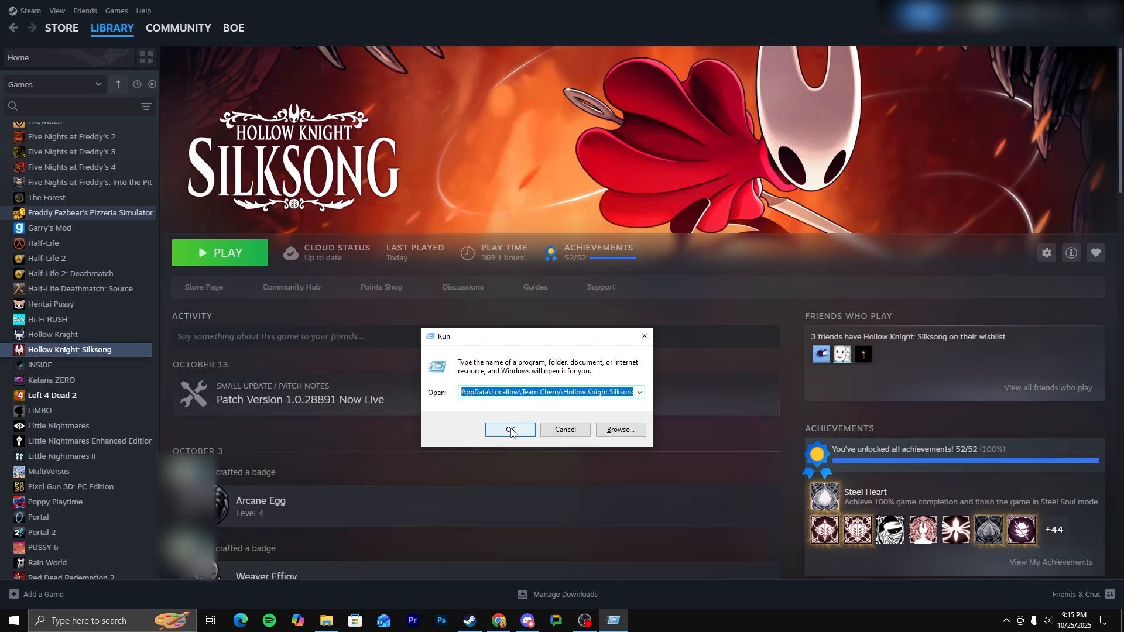
click(510, 429)
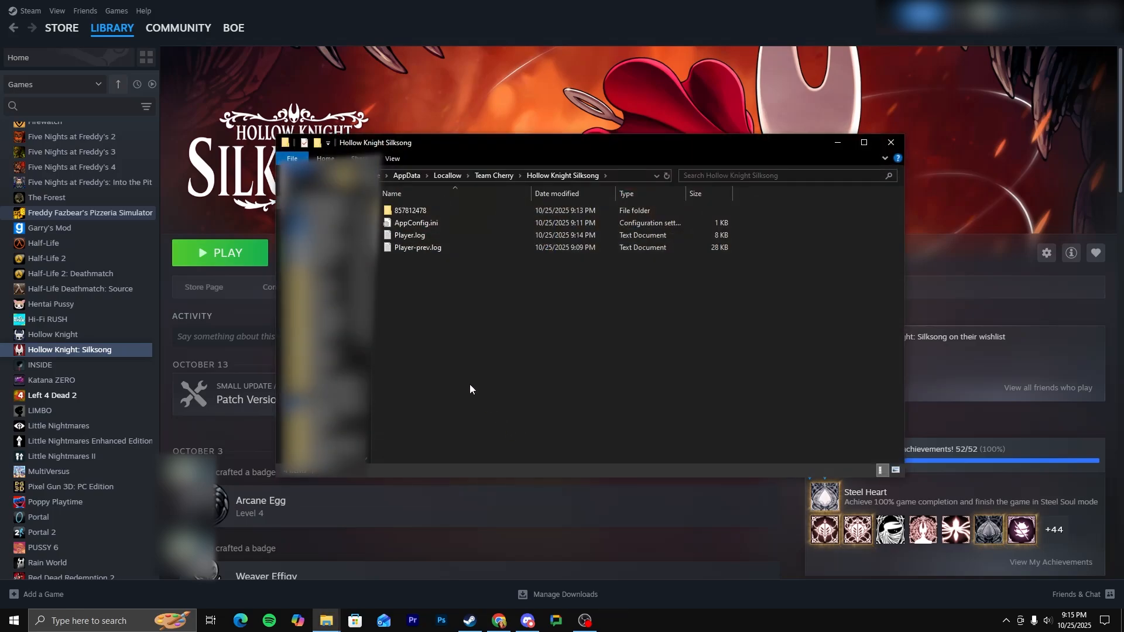
mouse_move(467, 205)
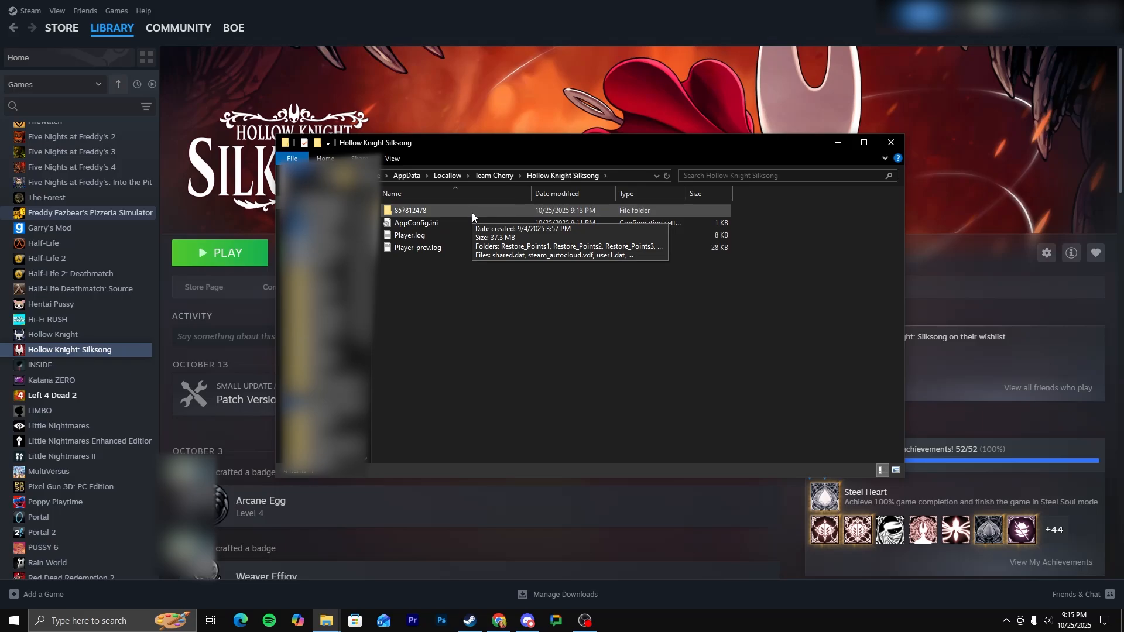
mouse_move(416, 211)
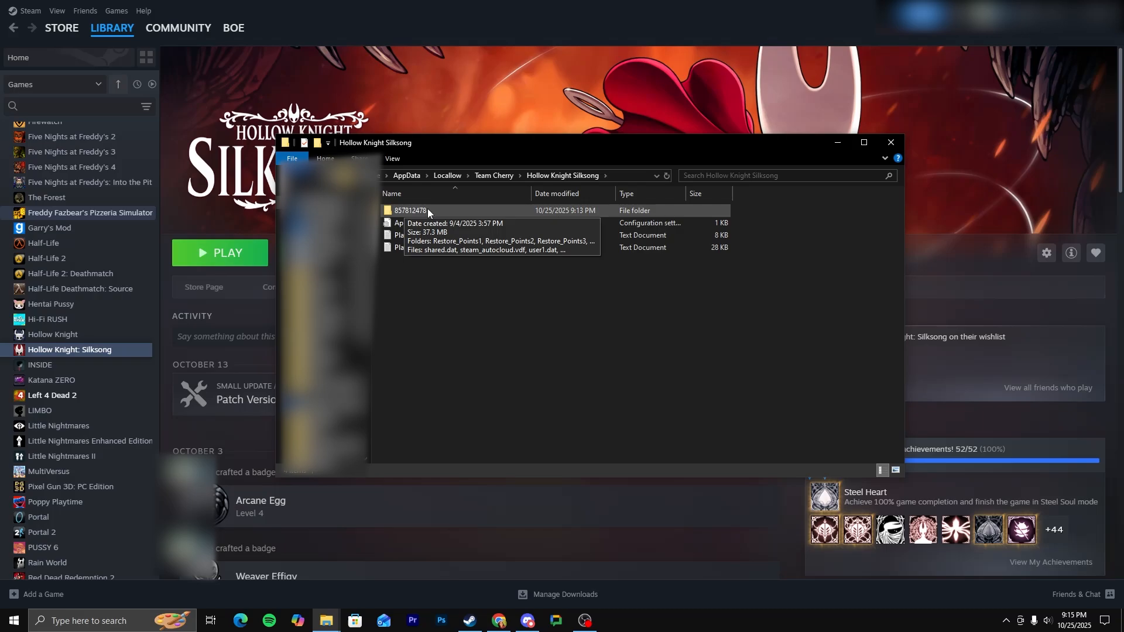
double_click(410, 211)
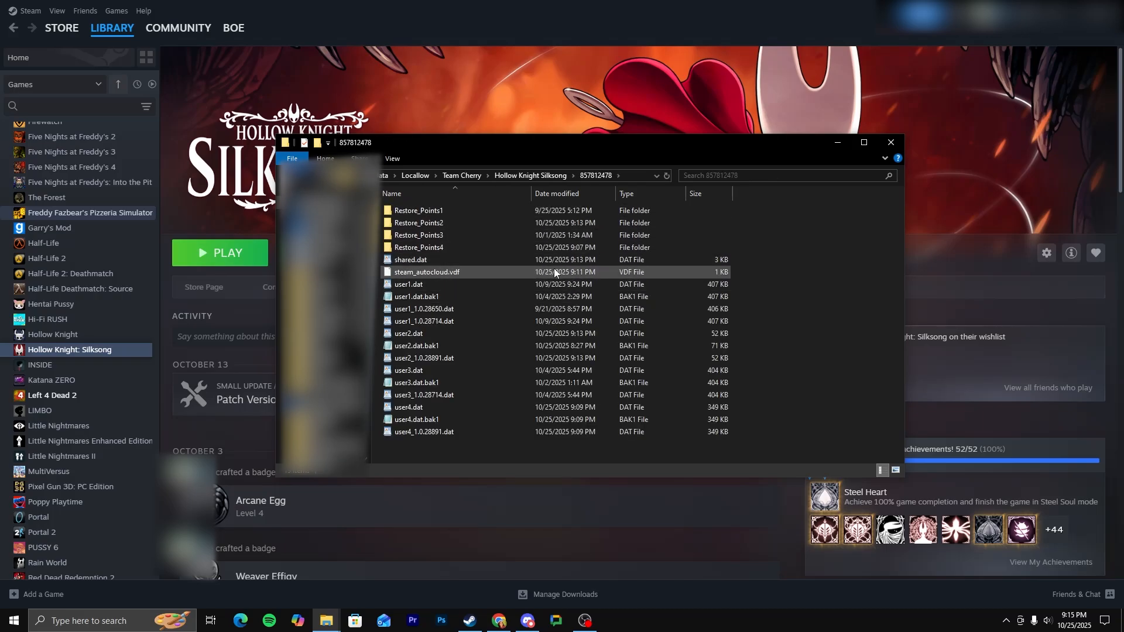
drag(753, 254, 666, 433)
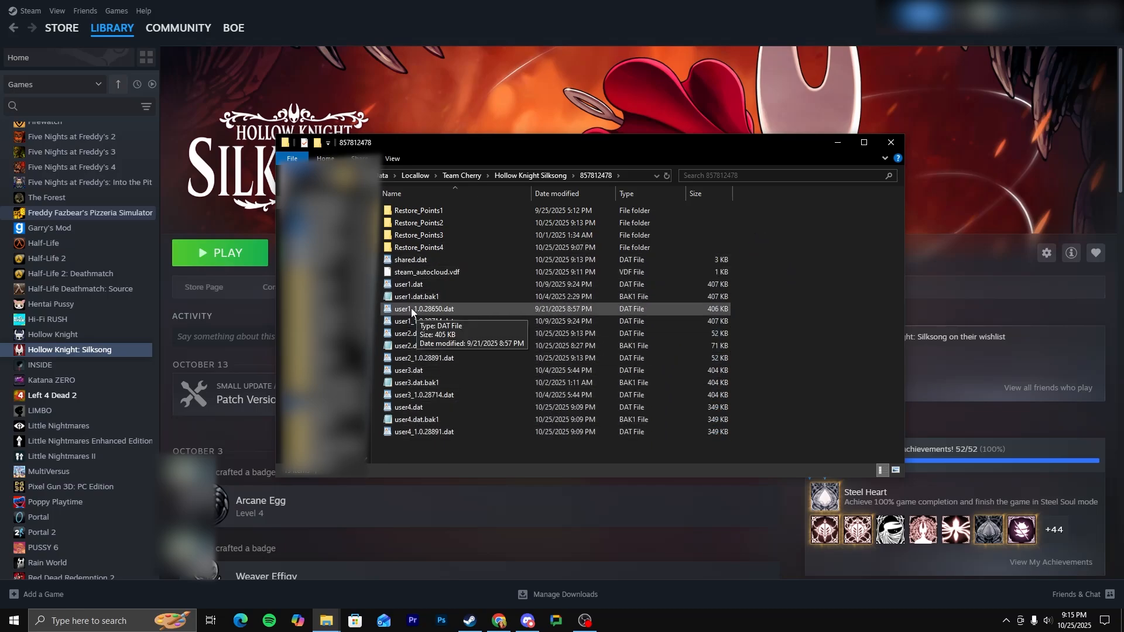
mouse_move(405, 455)
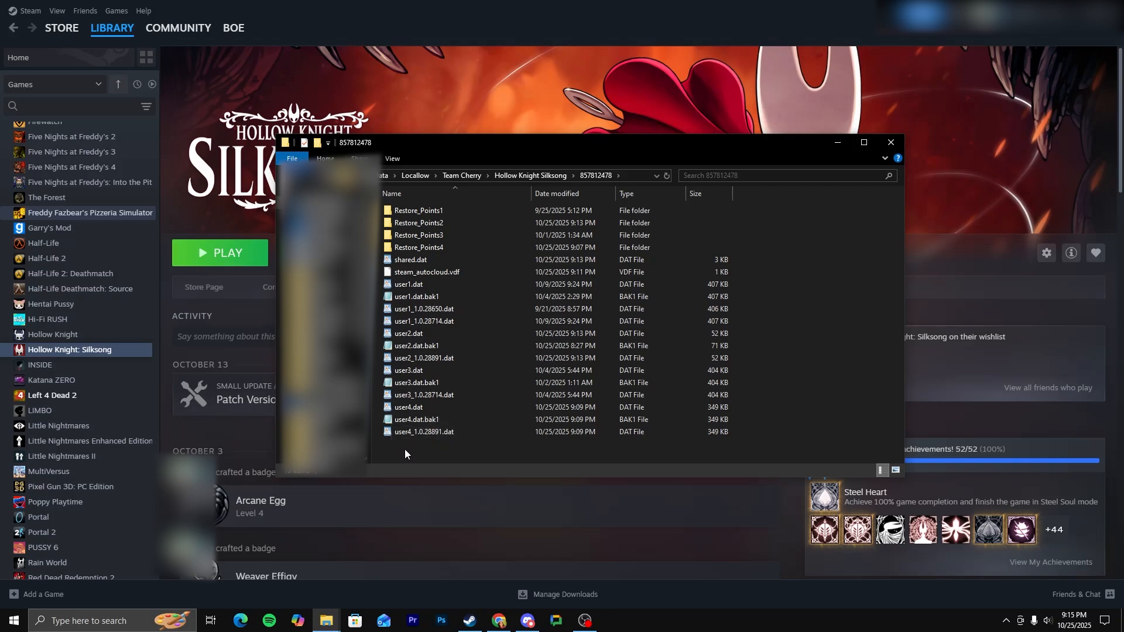
mouse_move(409, 332)
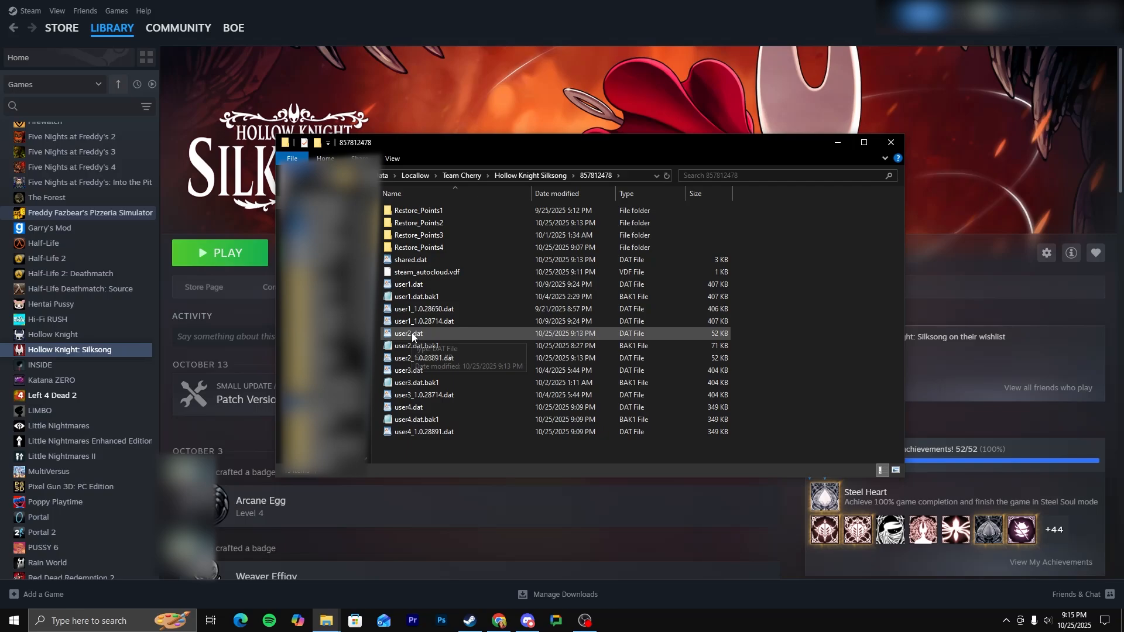
mouse_move(435, 338)
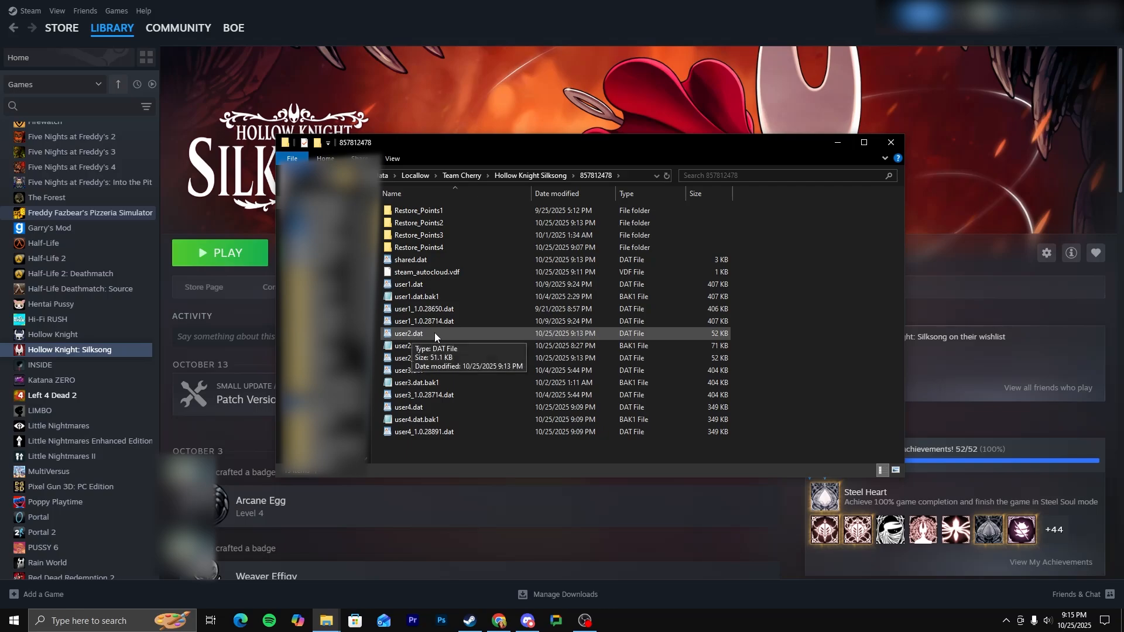
mouse_move(403, 337)
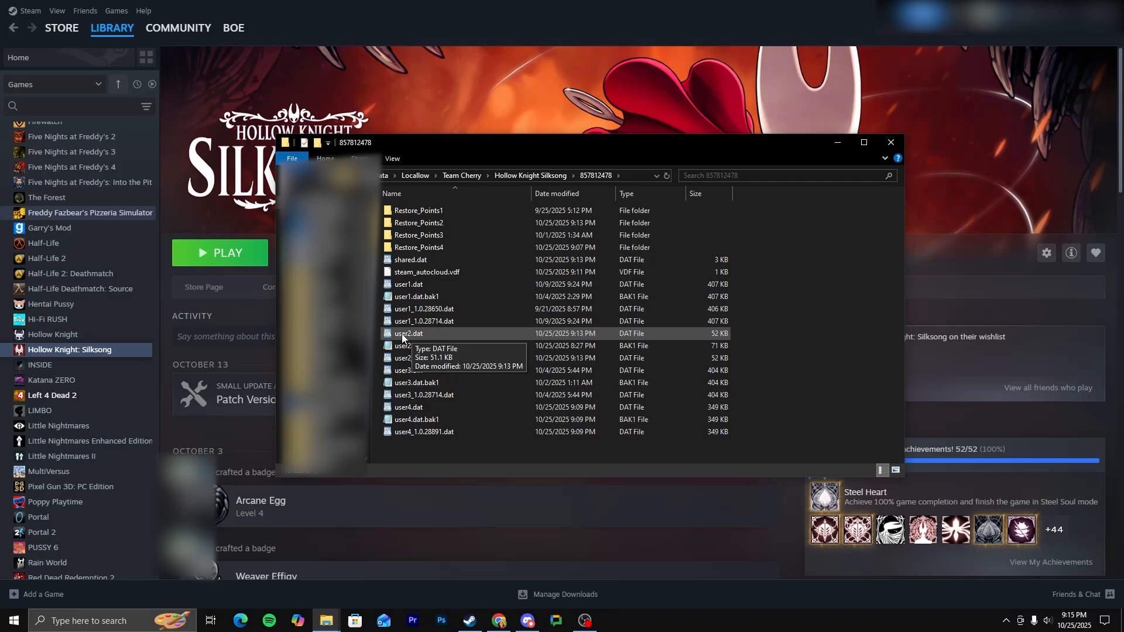
click(409, 333)
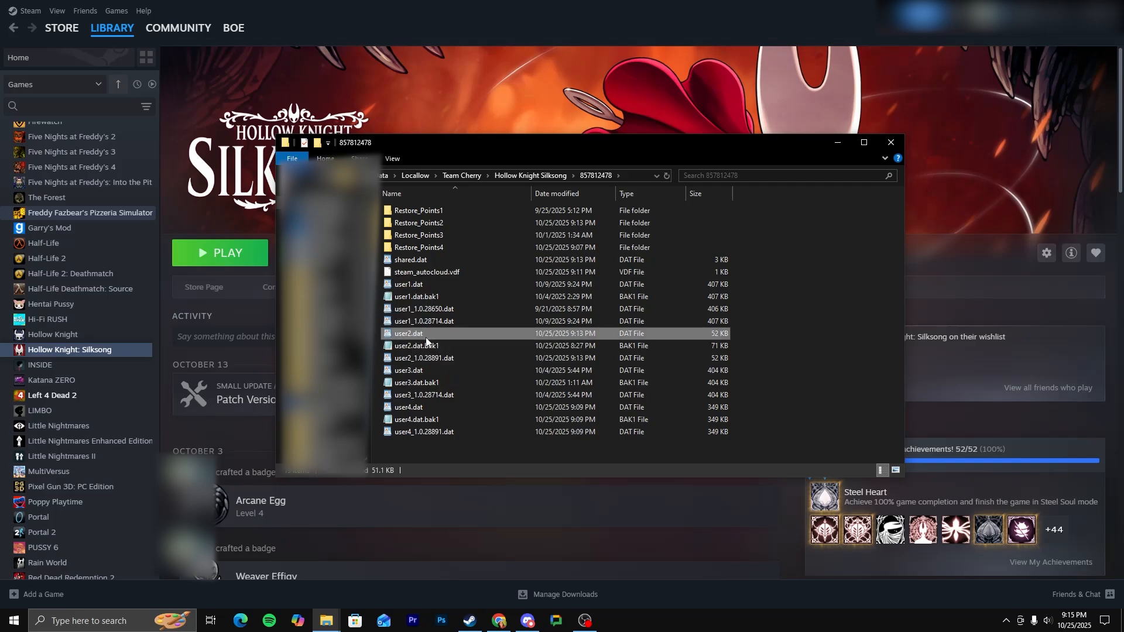
mouse_move(443, 349)
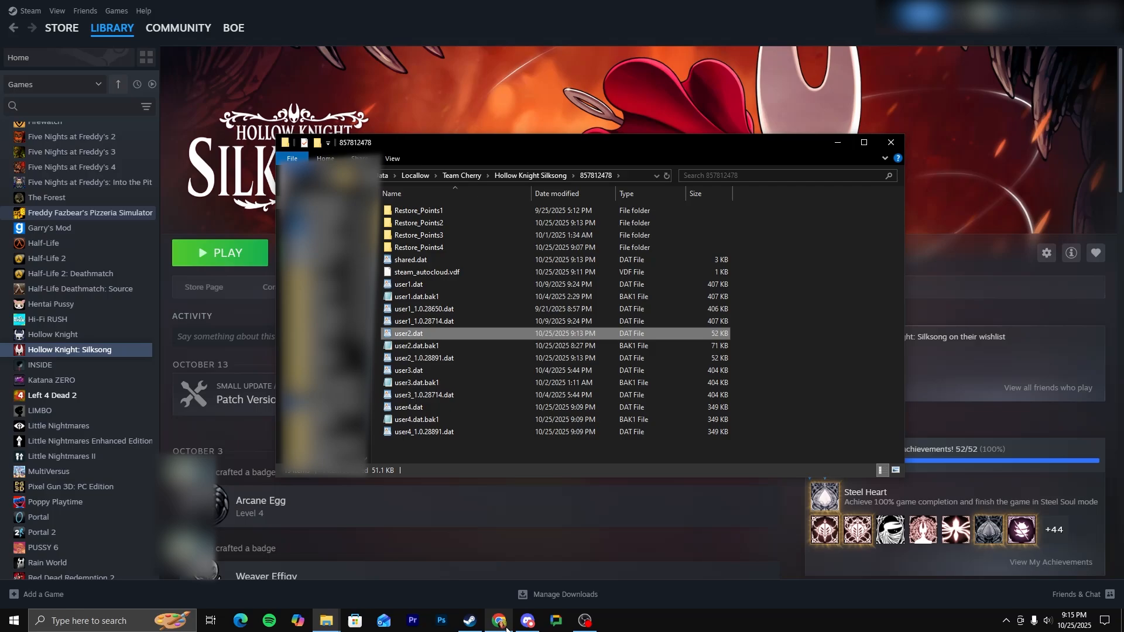
click(498, 621)
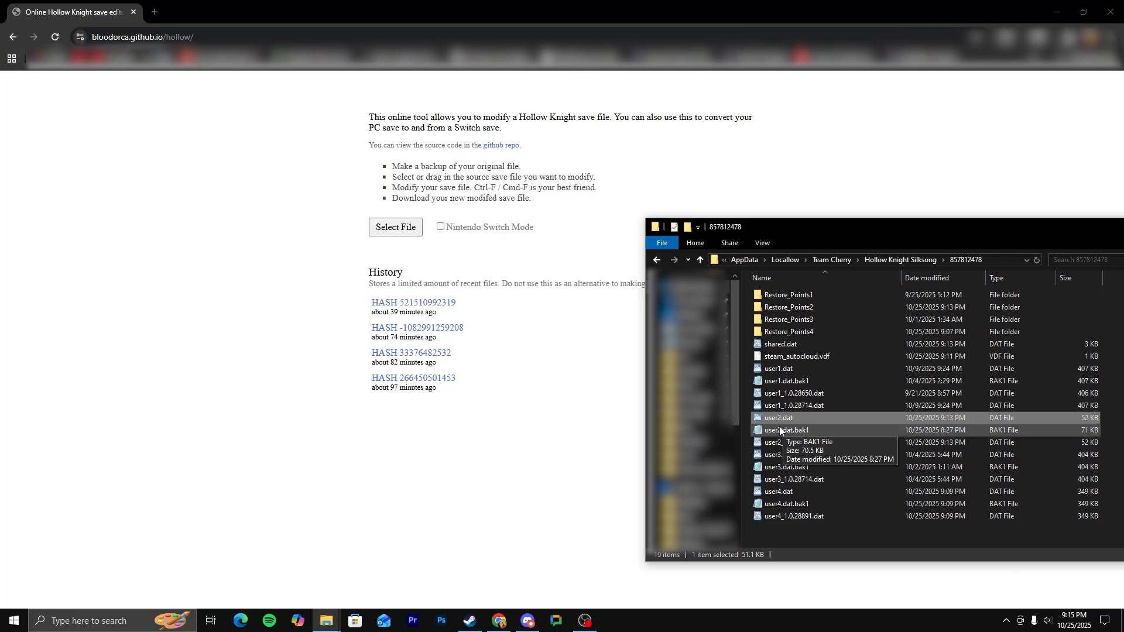
Load user2.dat into the online editor and view its raw encrypted contents in WordPad.
double_click(779, 417)
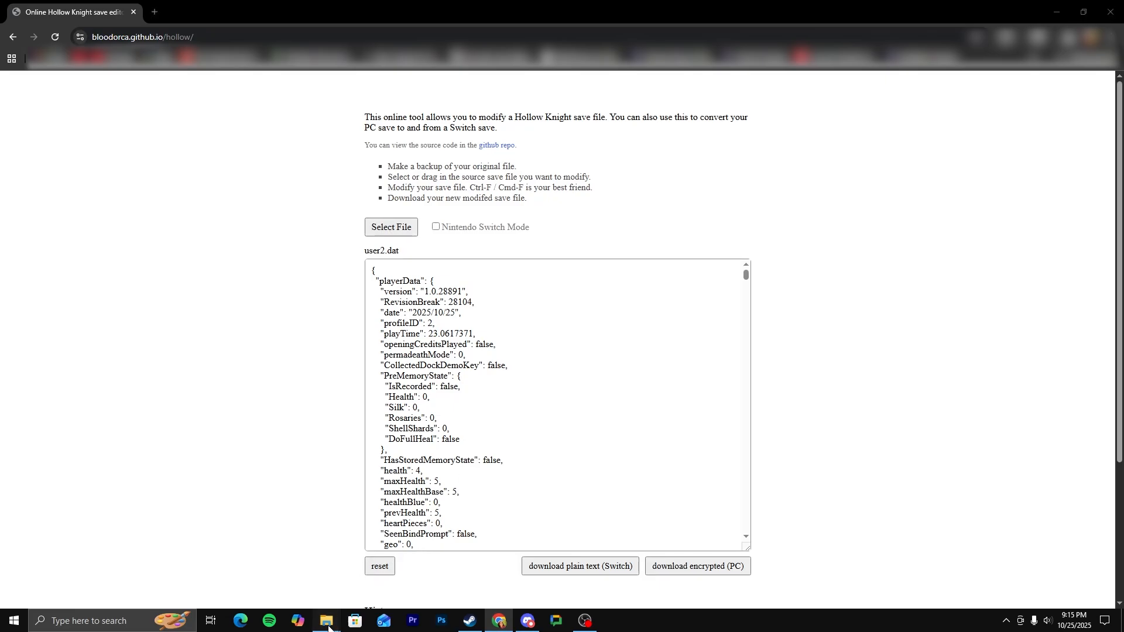
click(326, 621)
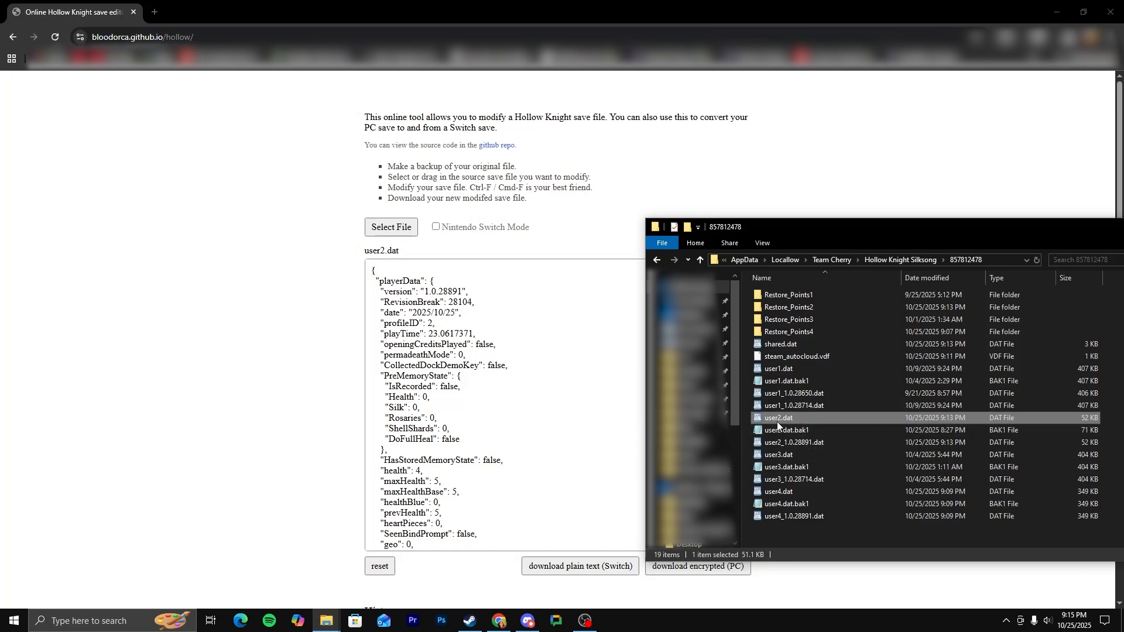
double_click(779, 416)
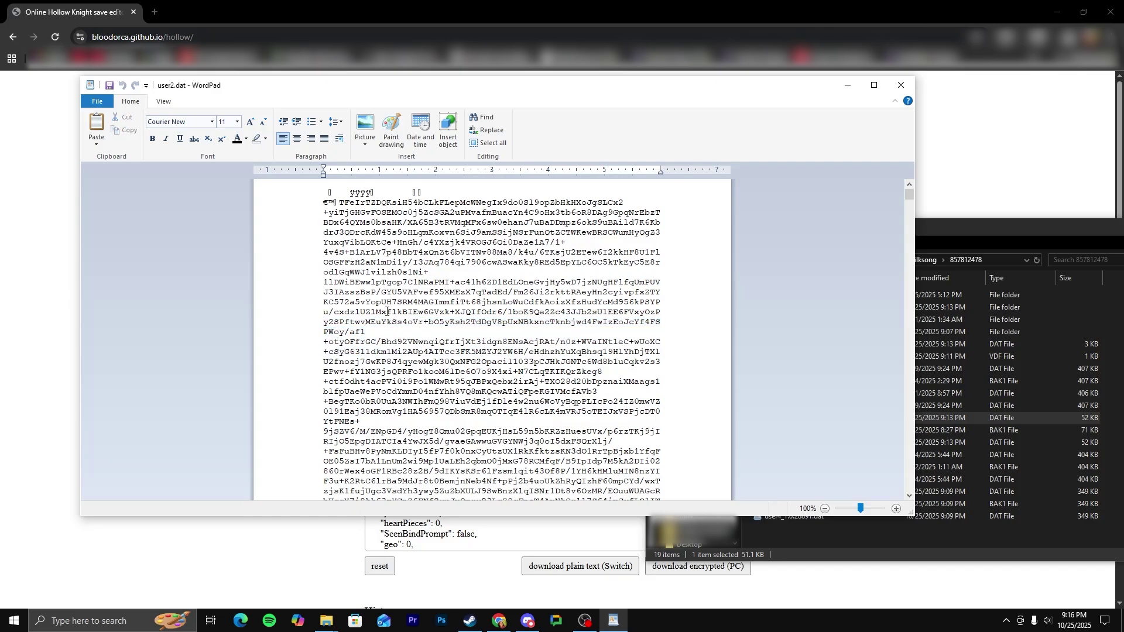
Set hasSuperJump, hasWalljump and hasDoubleJump to true in the slot 2 player data.
click(900, 84)
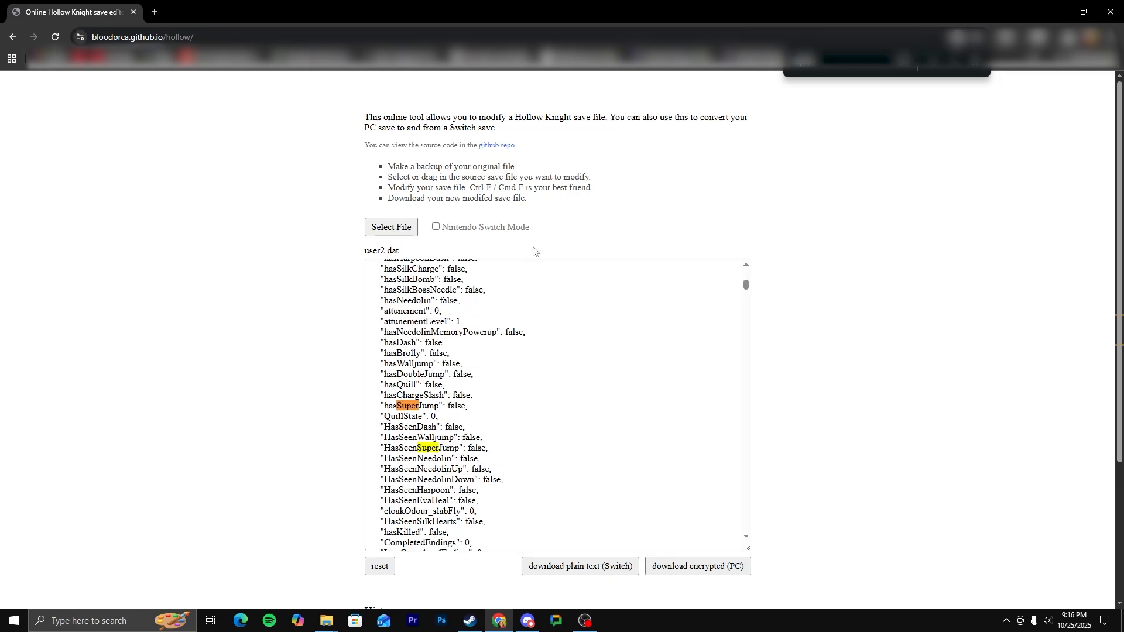
mouse_move(452, 344)
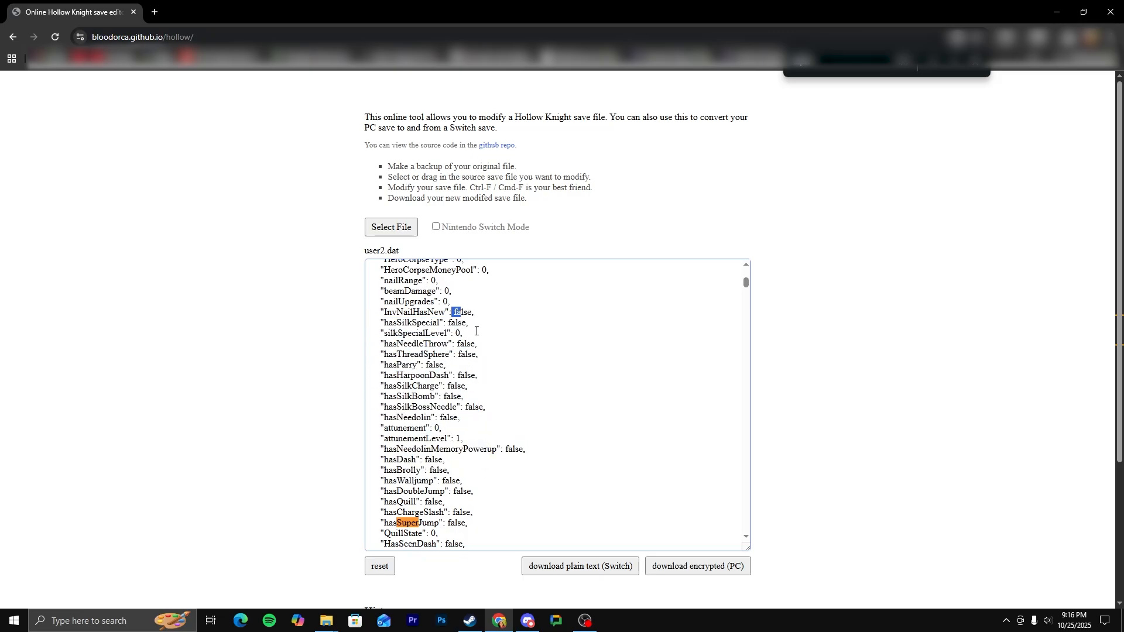
mouse_move(539, 420)
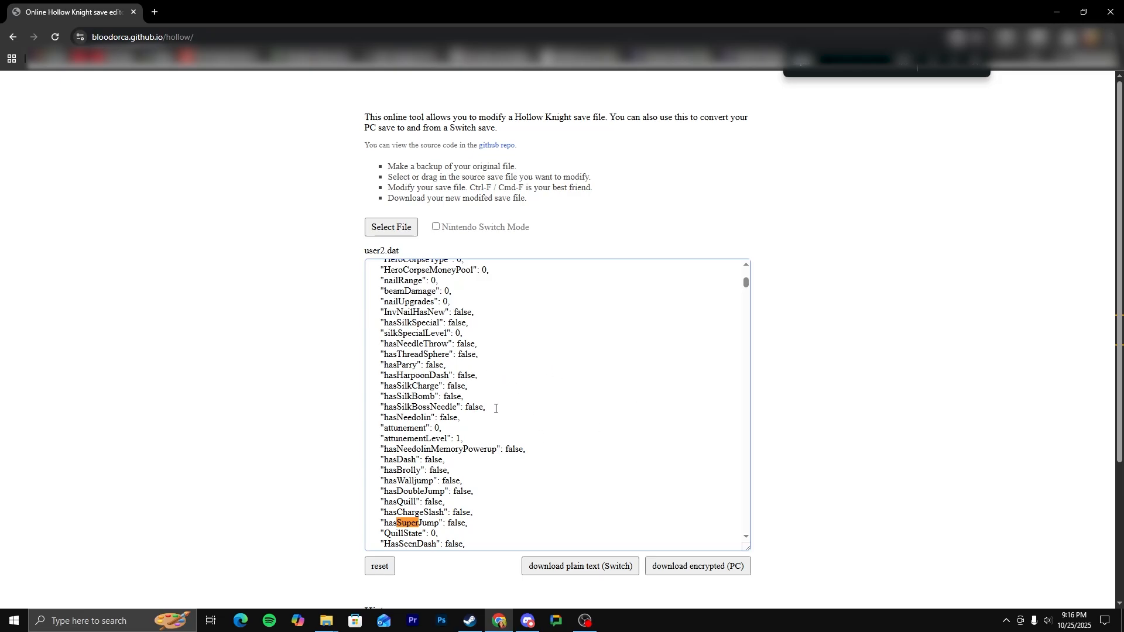
scroll(down, 3)
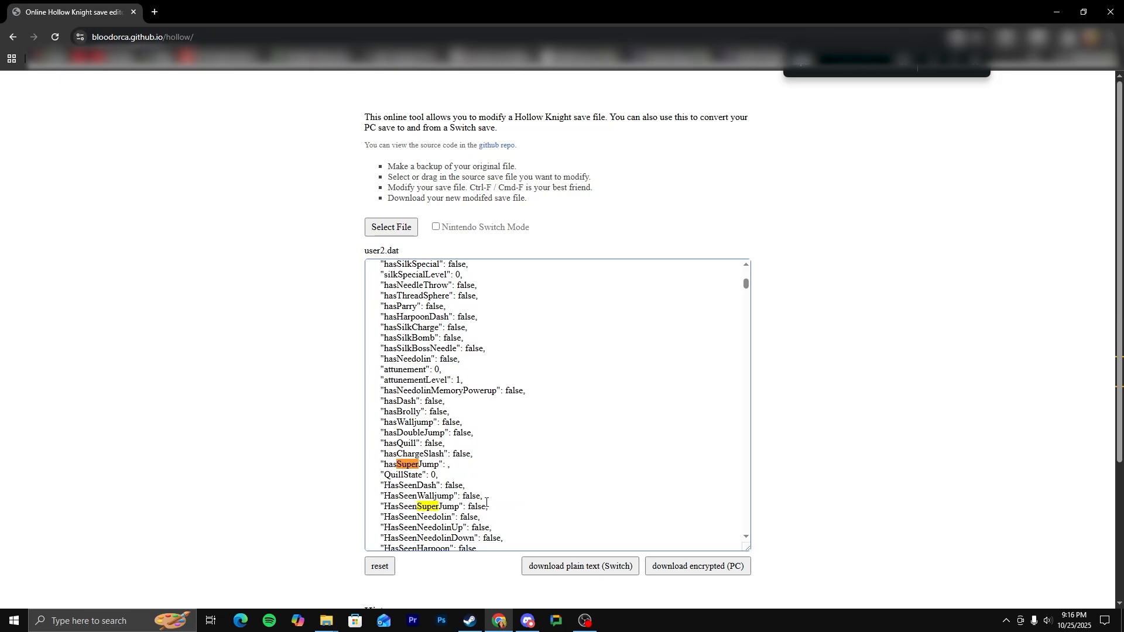
text(true)
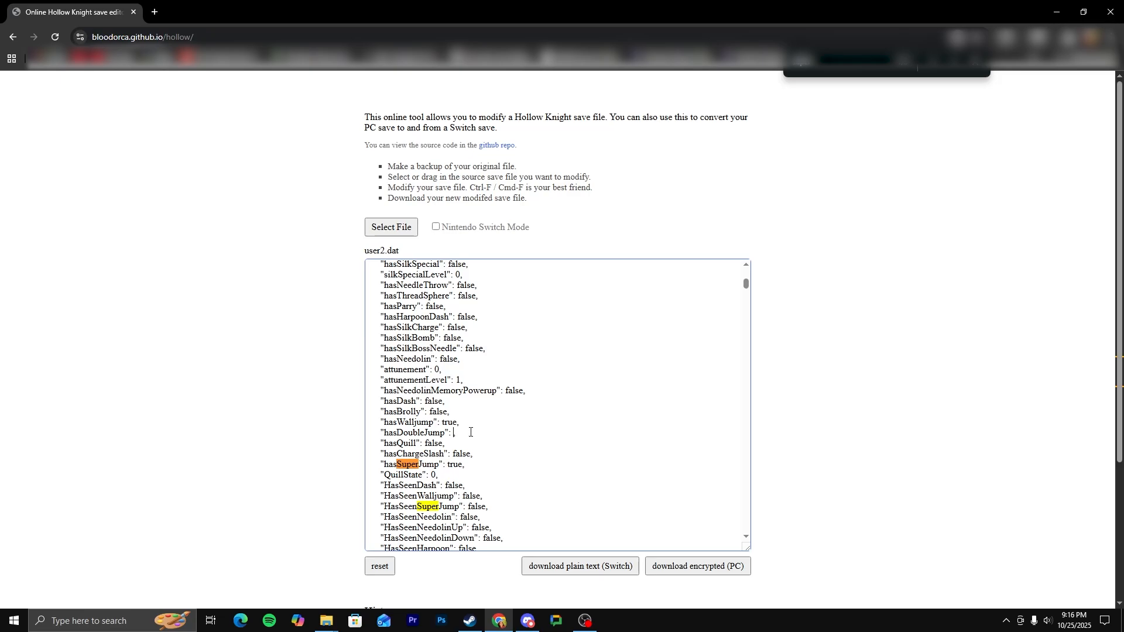
text(true,)
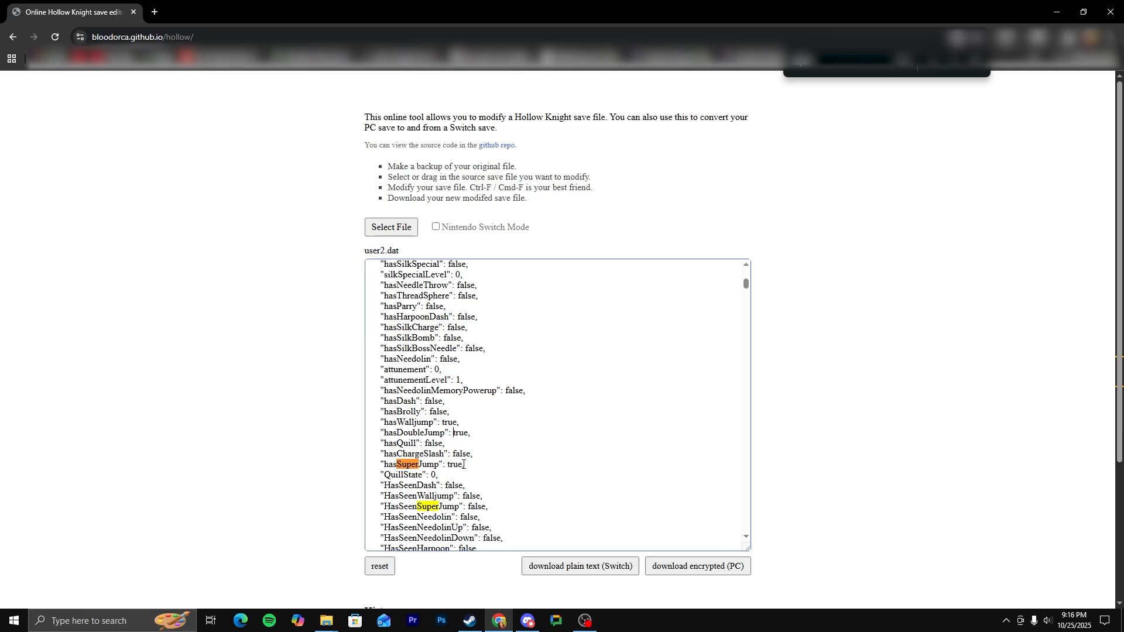
Download the edited save as an encrypted PC file and locate it in Downloads as user2.dat.
click(698, 566)
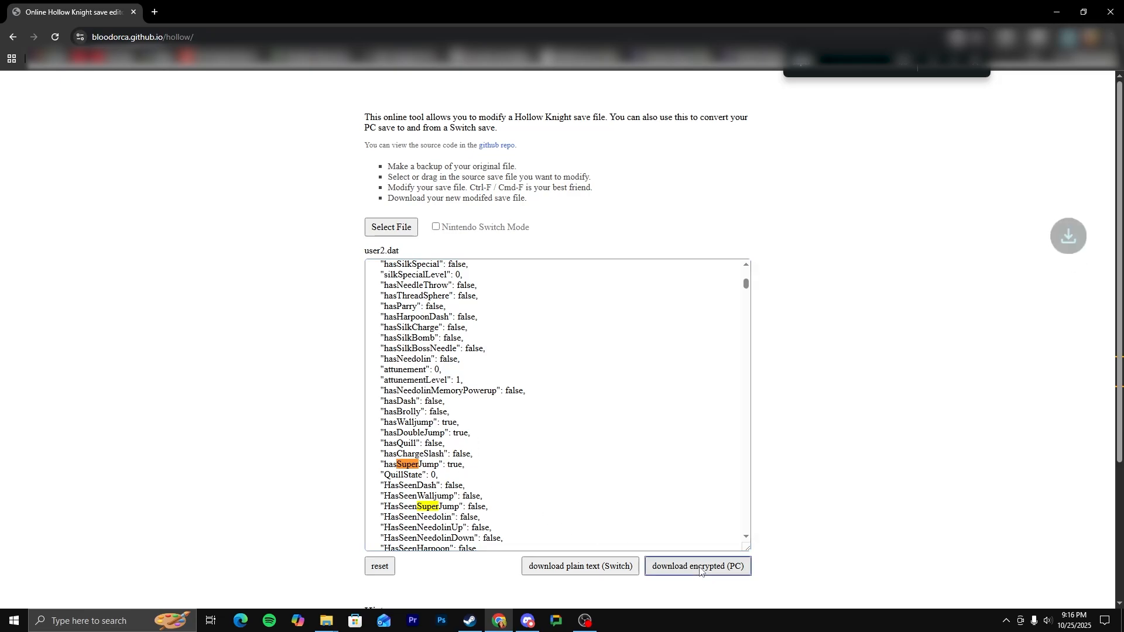
click(698, 566)
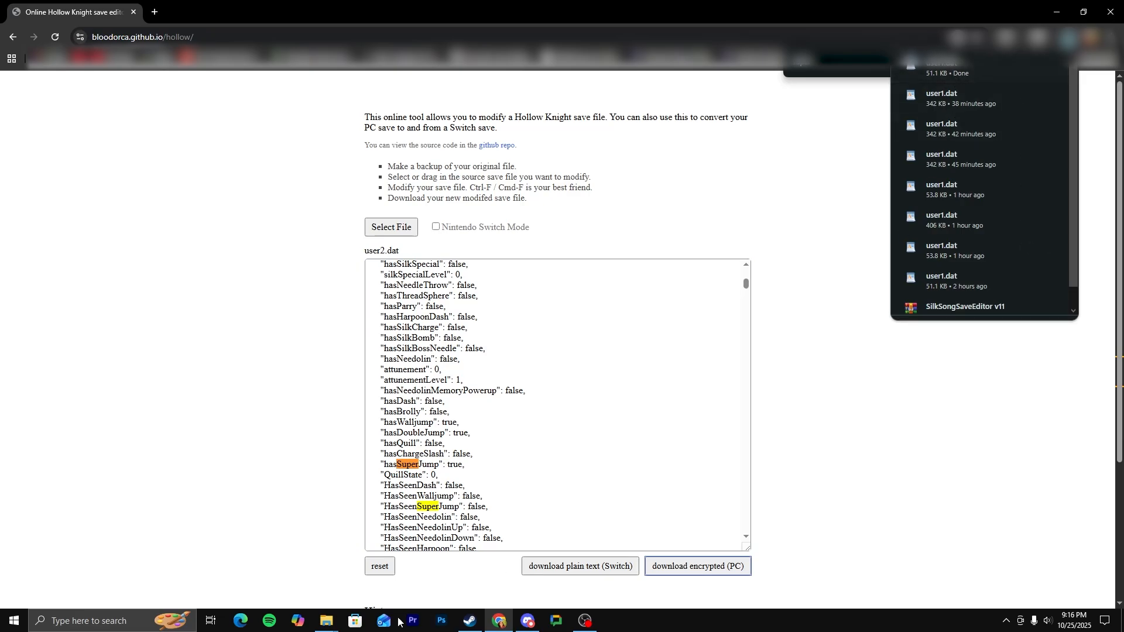
right_click(325, 621)
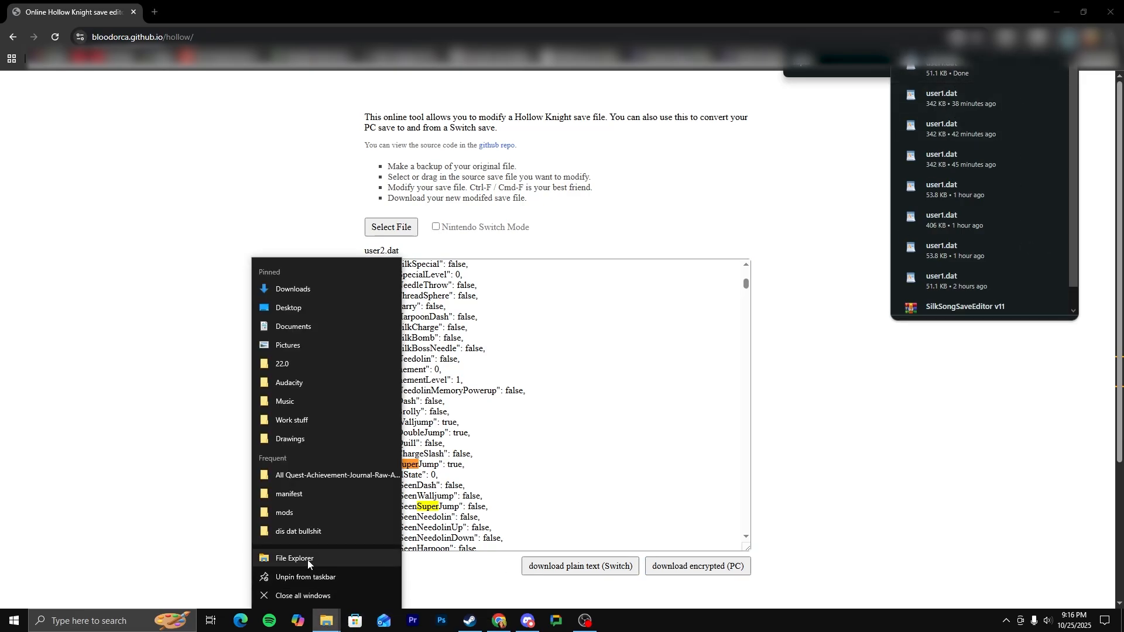
click(294, 557)
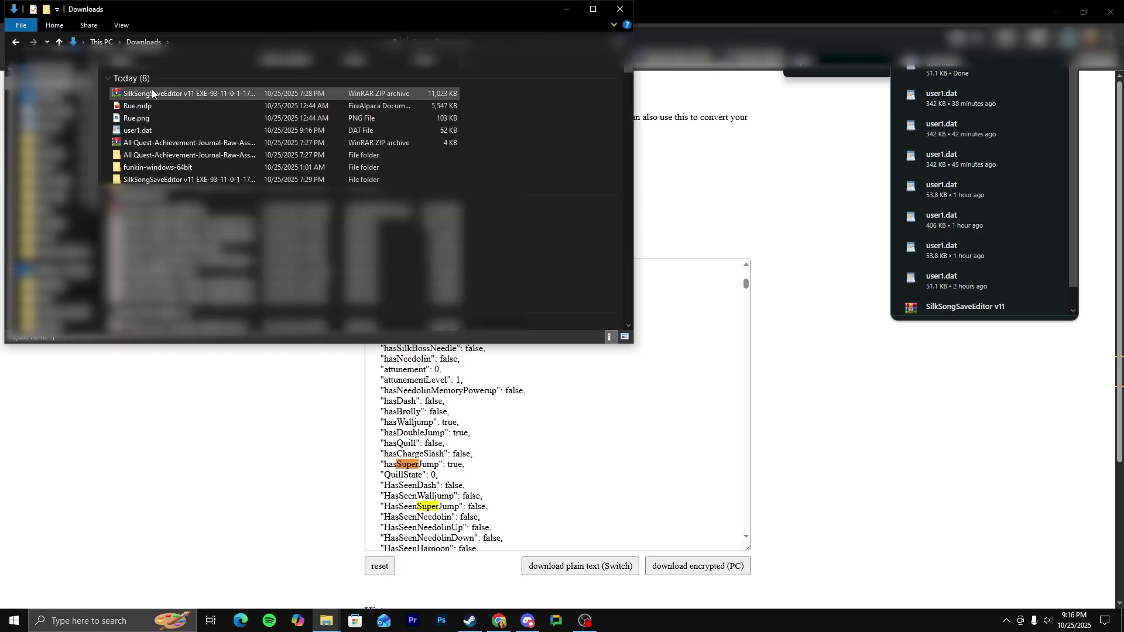
mouse_move(152, 132)
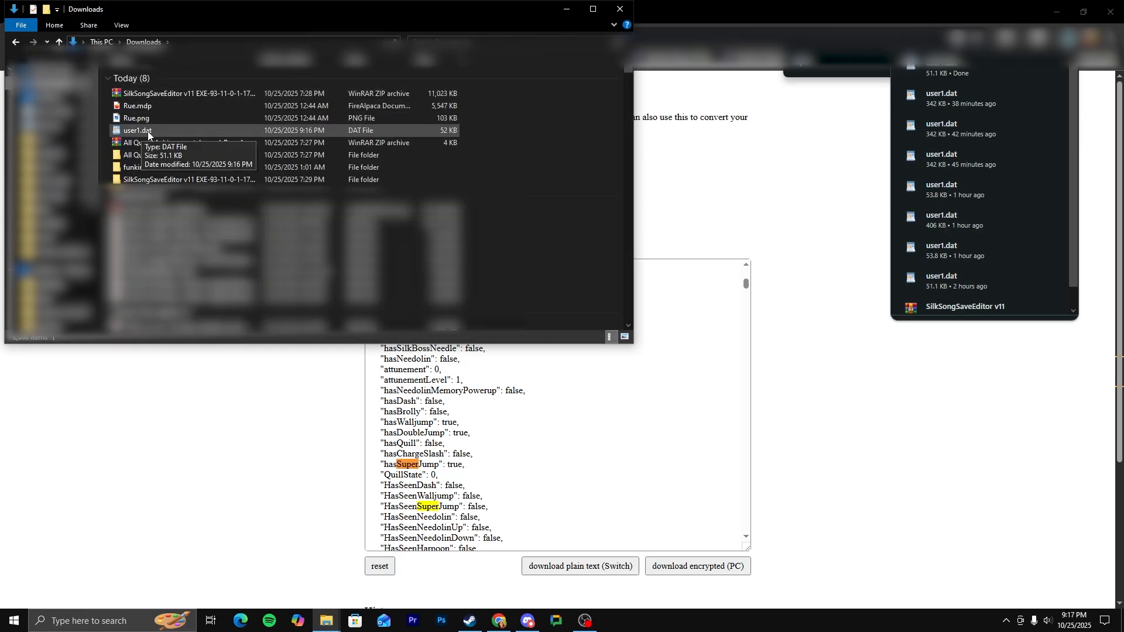
click(136, 130)
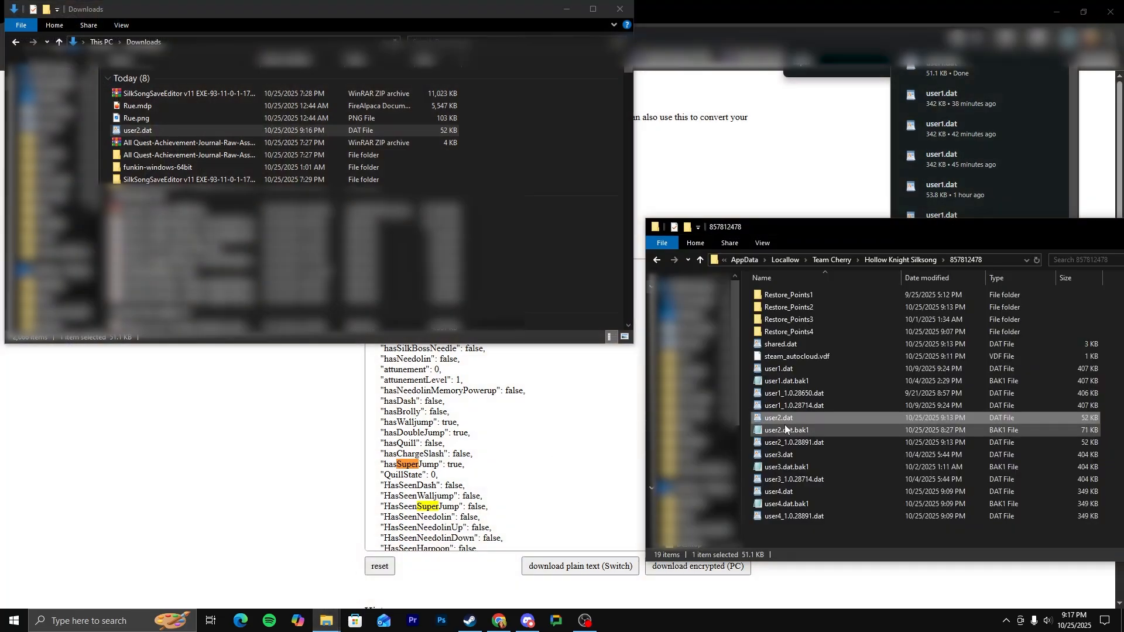
Delete the original user2.dat from the Silksong save folder.
right_click(779, 417)
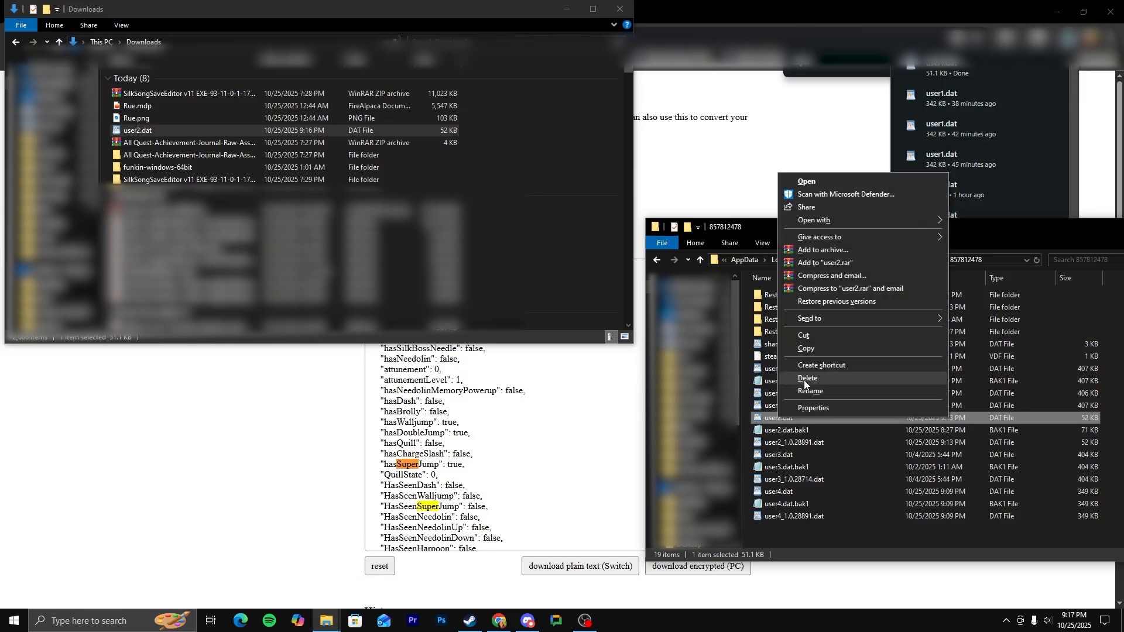
click(807, 377)
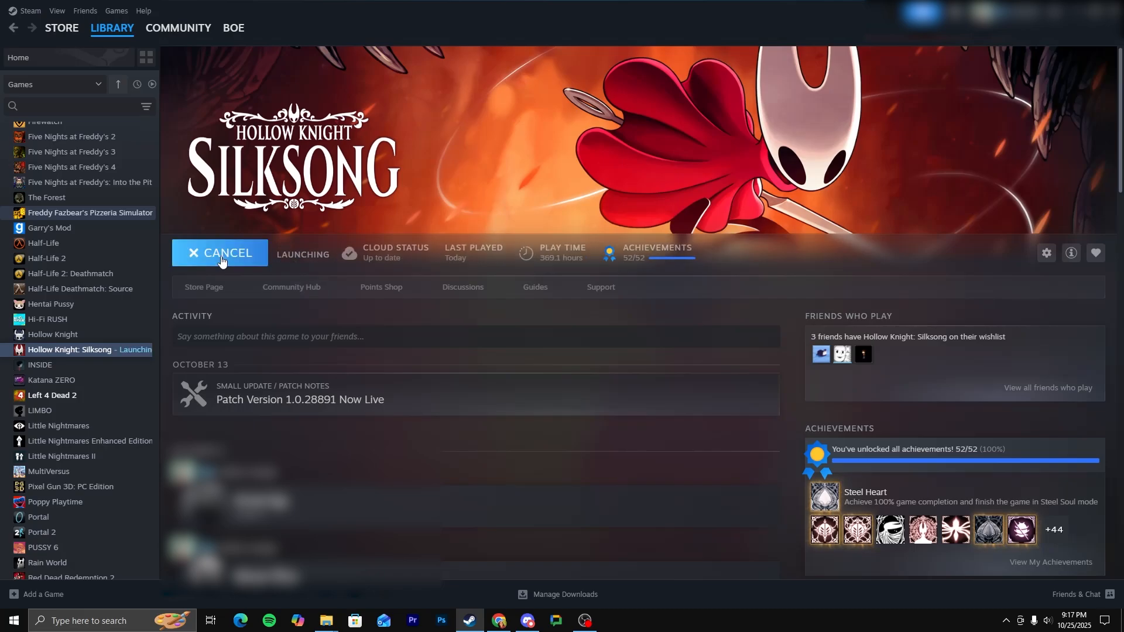
Launch Hollow Knight: Silksong from the Steam library to load the edited save.
click(220, 253)
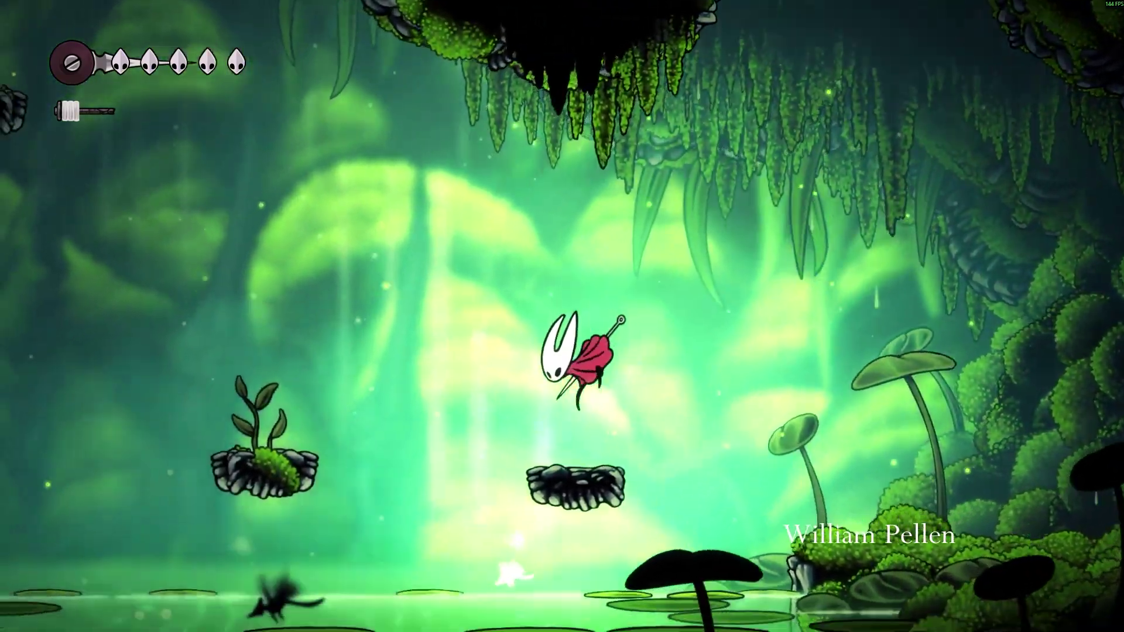
Confirm Silk Soar and the Faydown Cloak appear unlocked in the inventory list.
key(Tab)
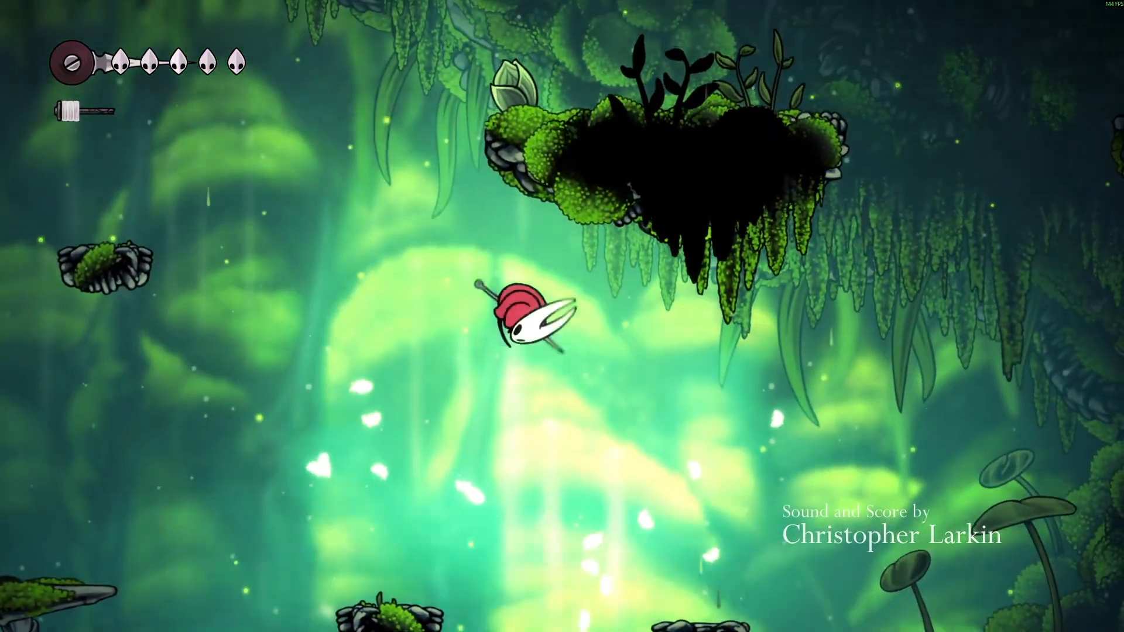
key(Tab)
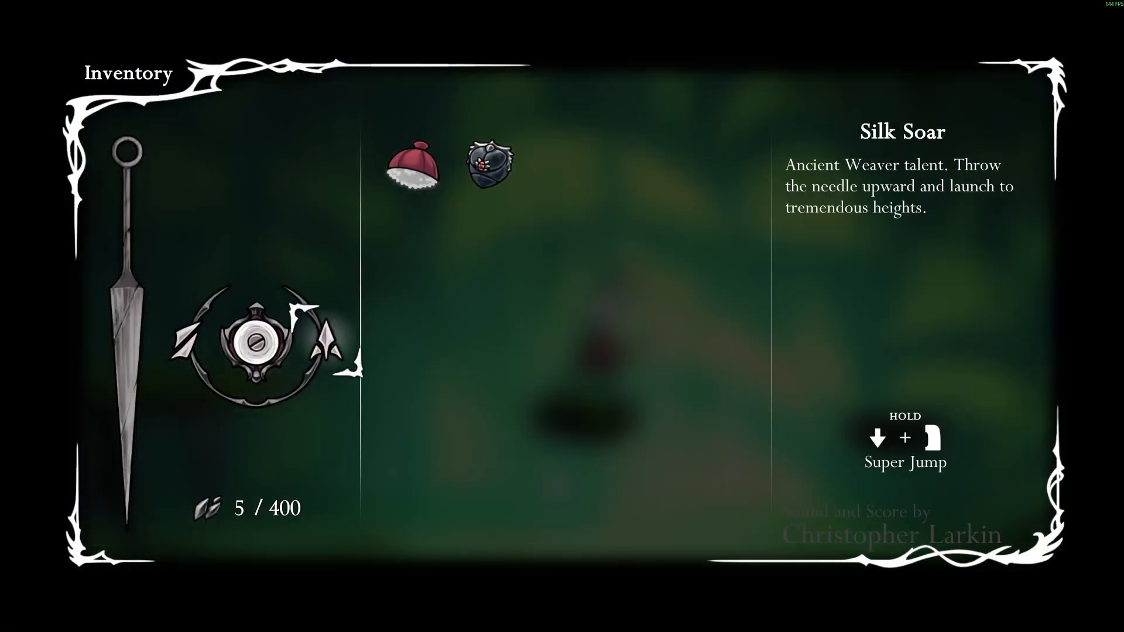
click(489, 166)
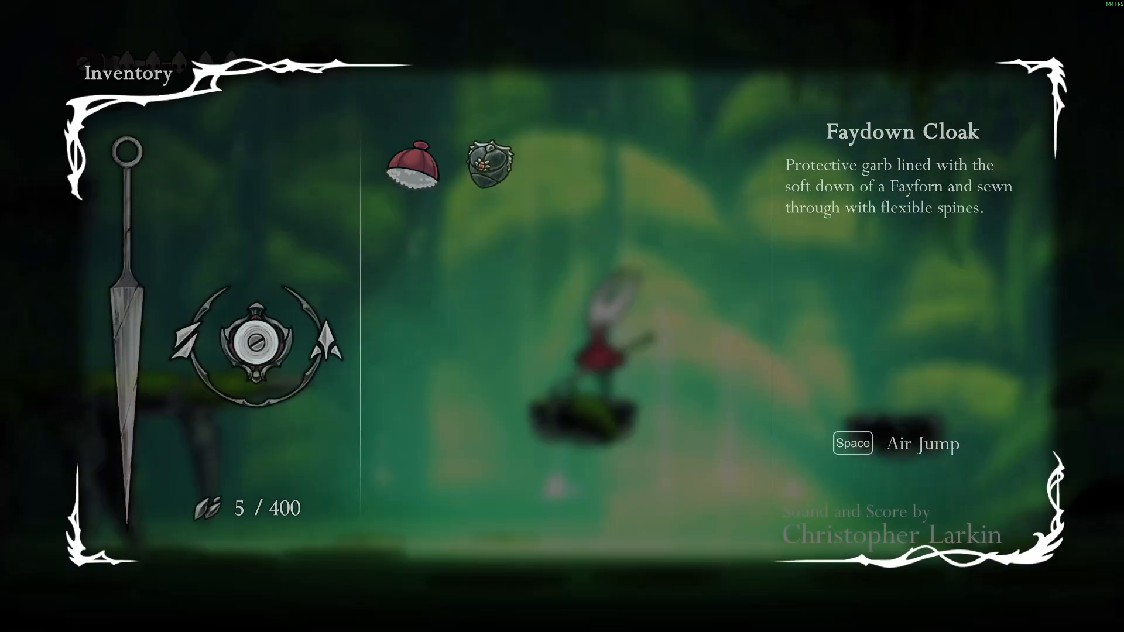